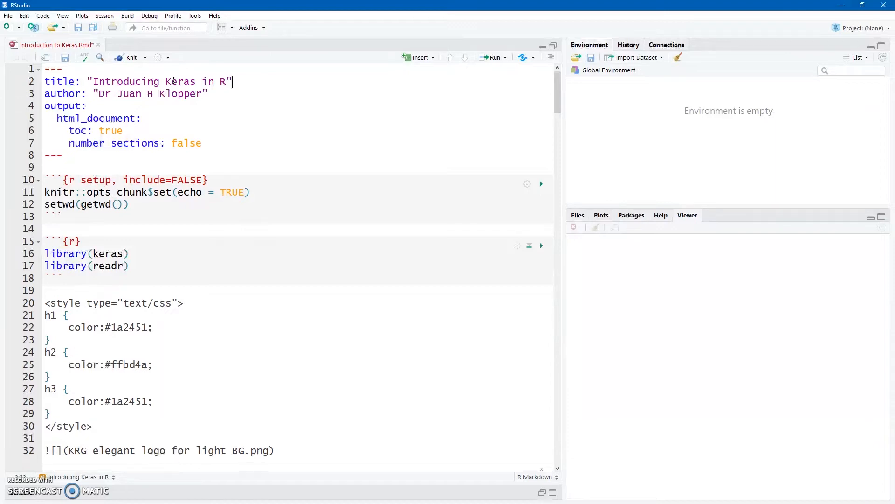
mouse_move(193, 121)
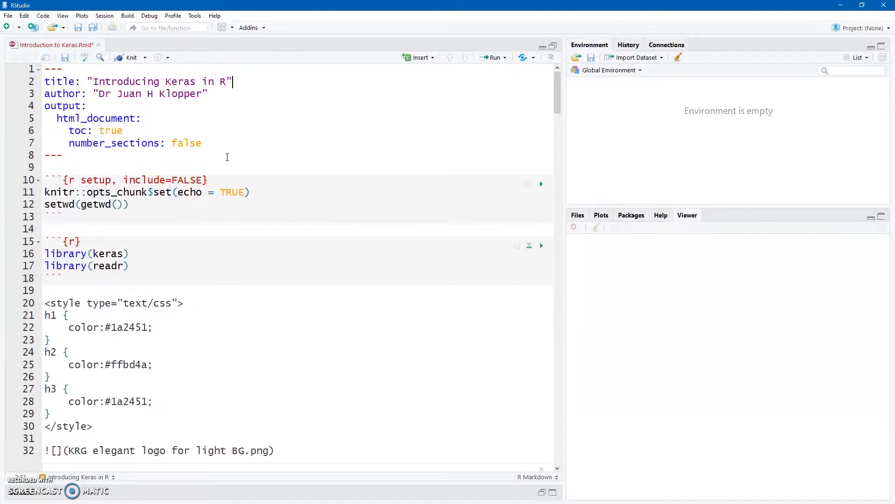
- Scroll through the notebook to reach the read_csv chunk
scroll("down", 3)
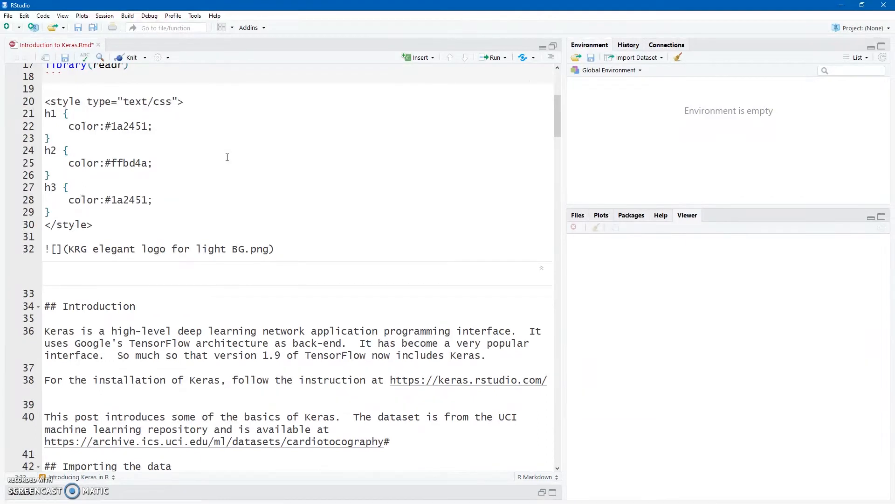
scroll("up", 3)
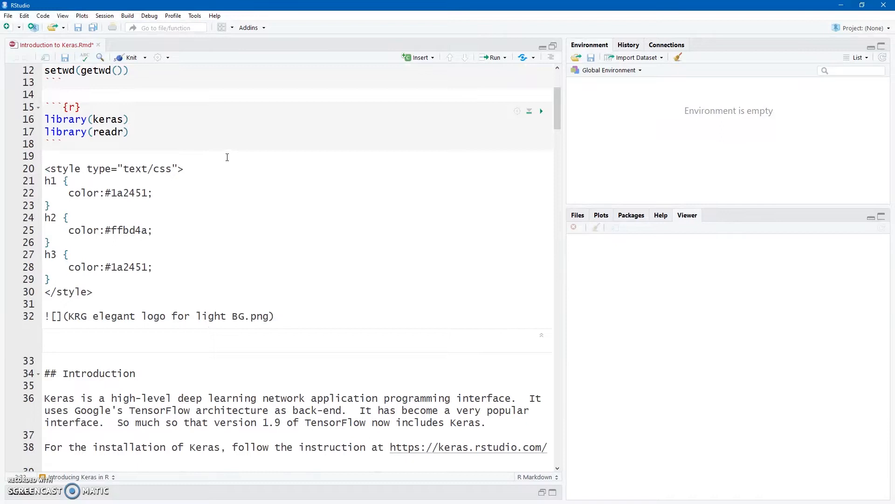
scroll("up", 3)
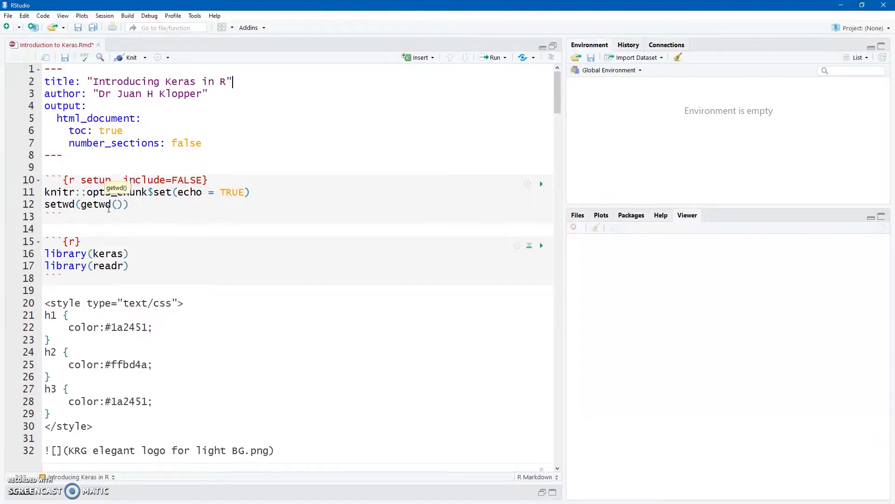
mouse_move(526, 193)
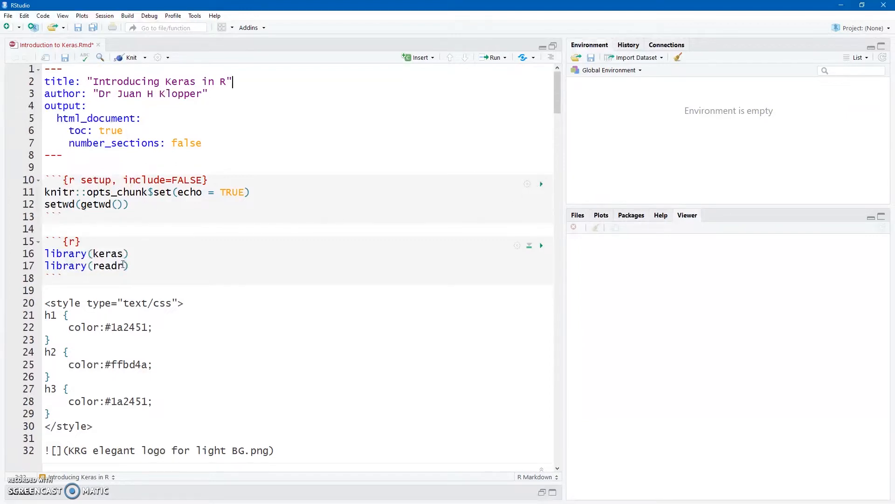
scroll("down", 3)
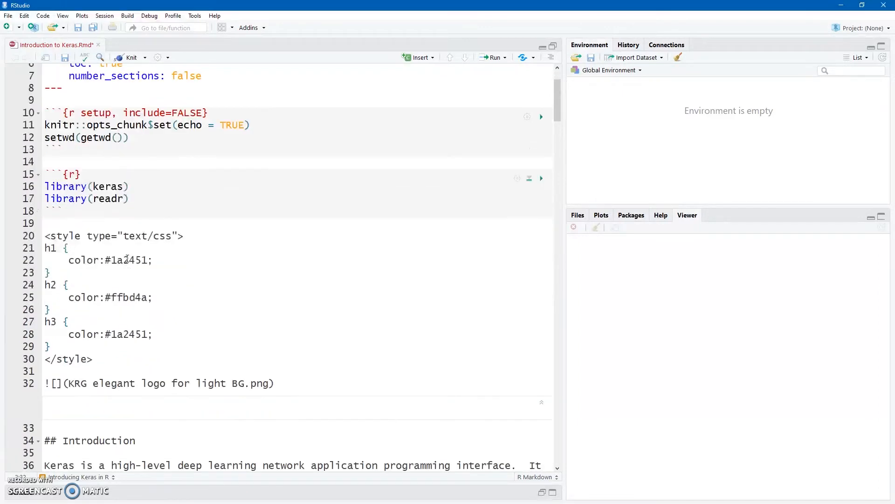
scroll("down", 3)
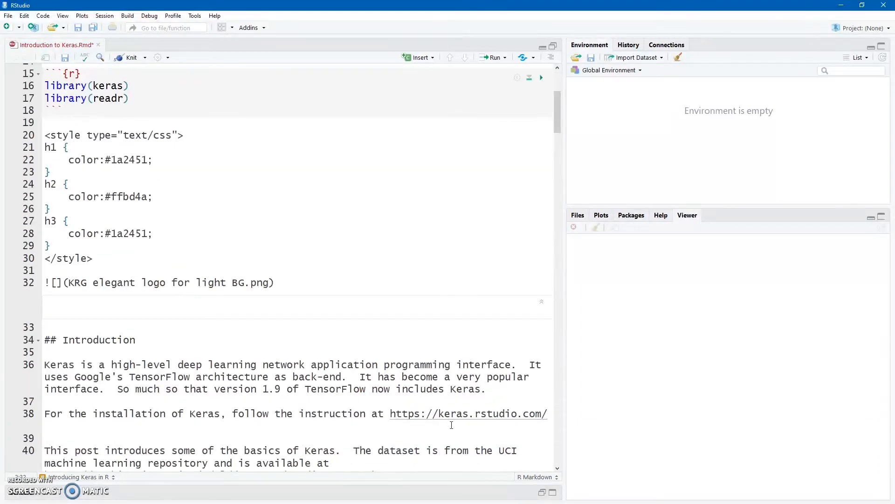
mouse_move(486, 413)
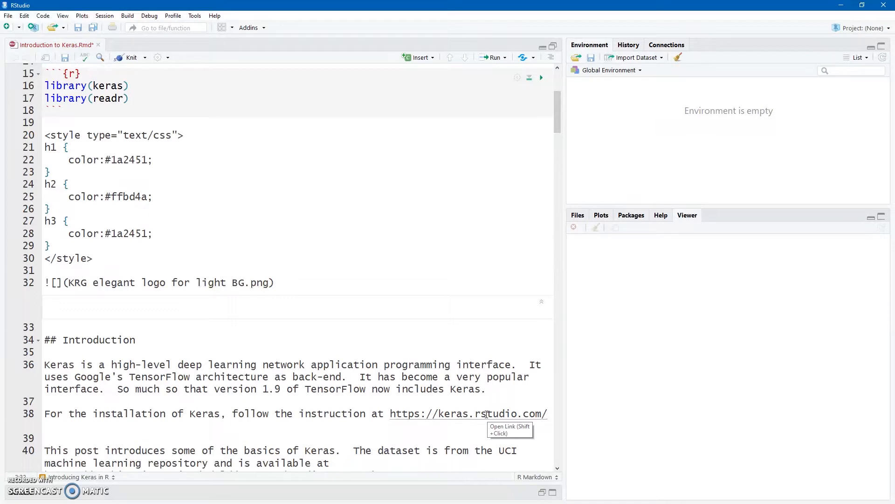
scroll("up", 3)
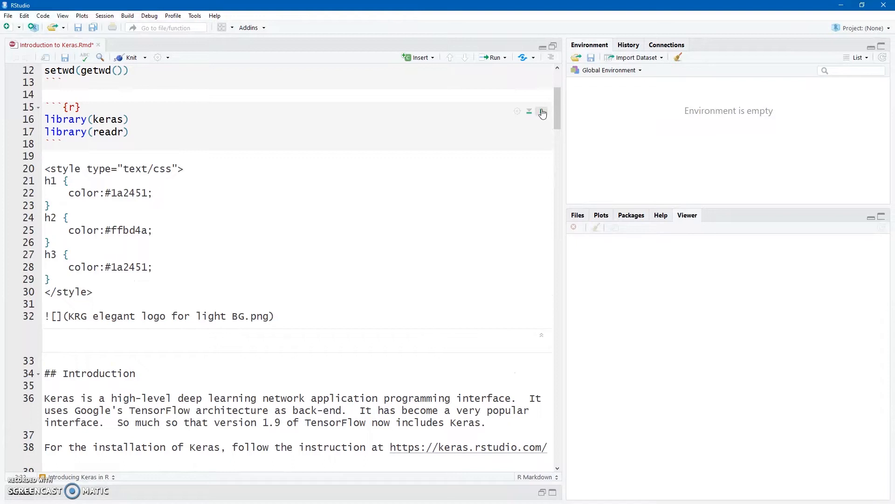
mouse_move(541, 112)
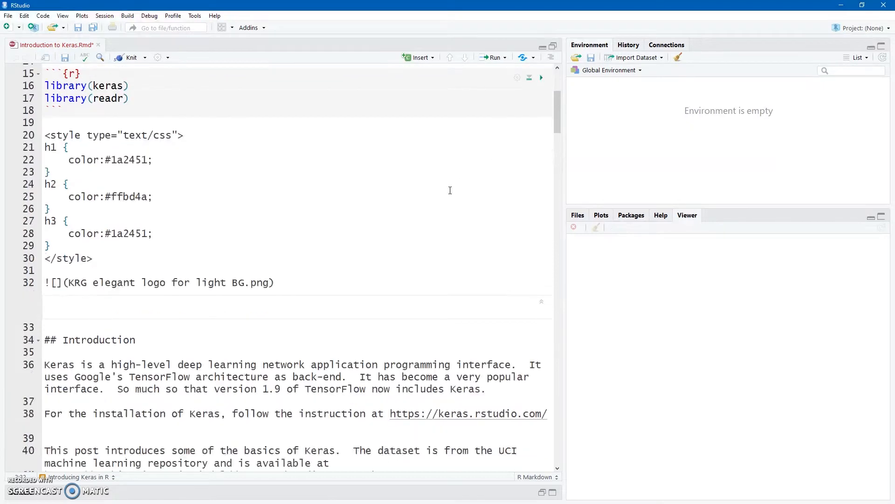
scroll("down", 3)
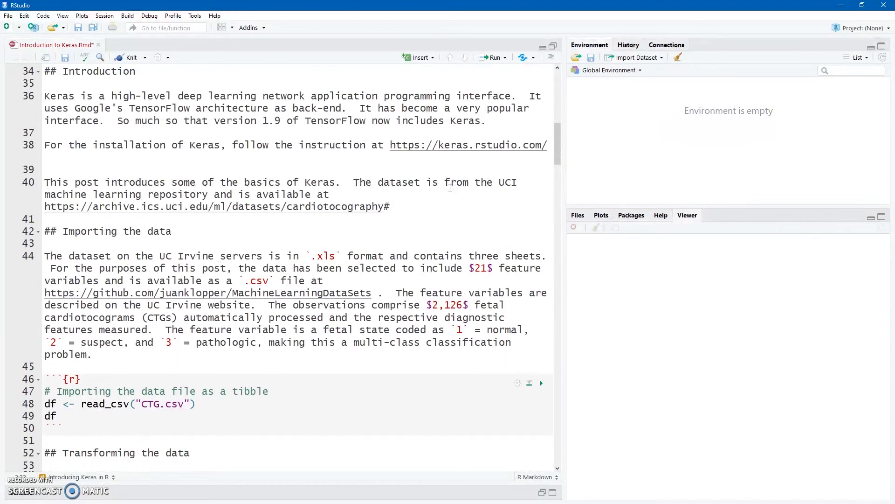
mouse_move(171, 217)
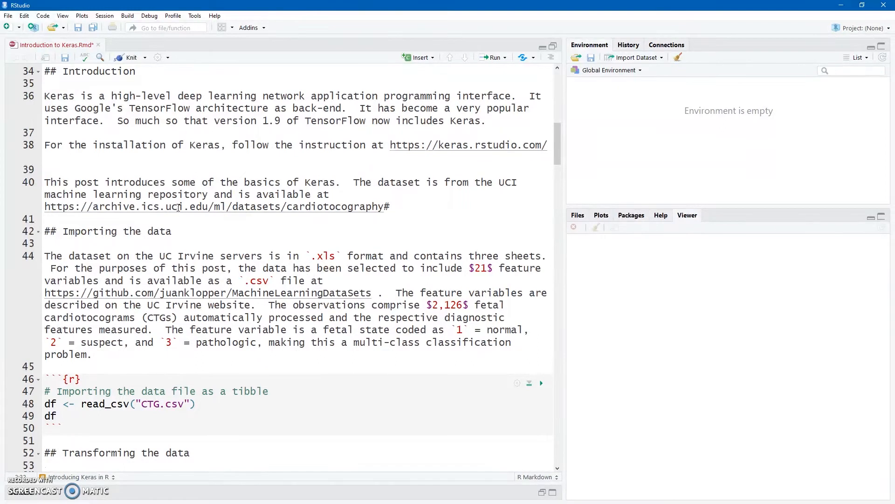
mouse_move(234, 206)
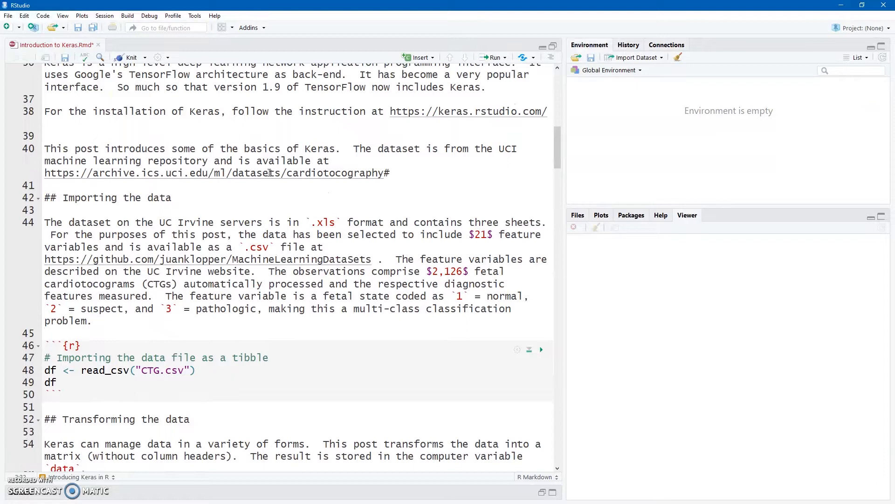
mouse_move(268, 172)
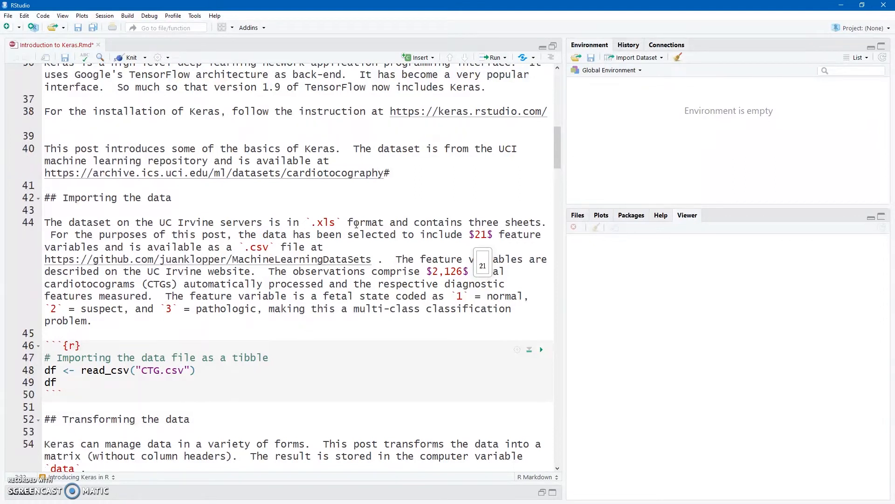
scroll("down", 3)
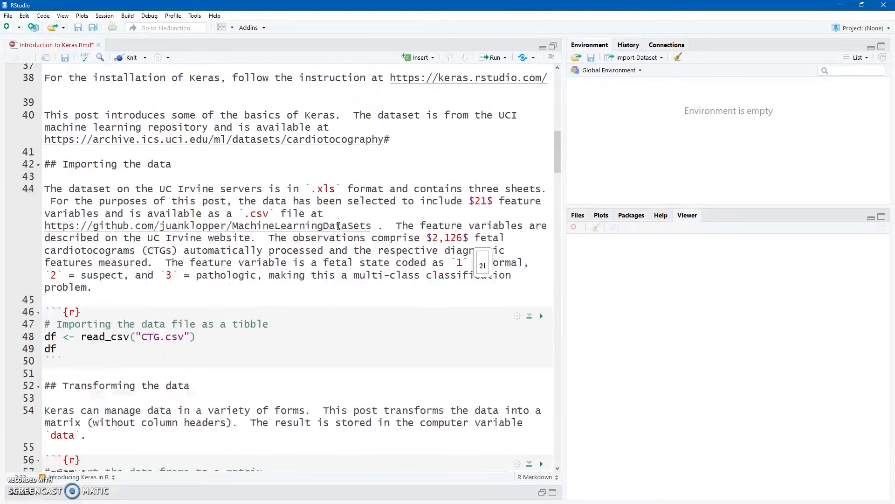
mouse_move(337, 226)
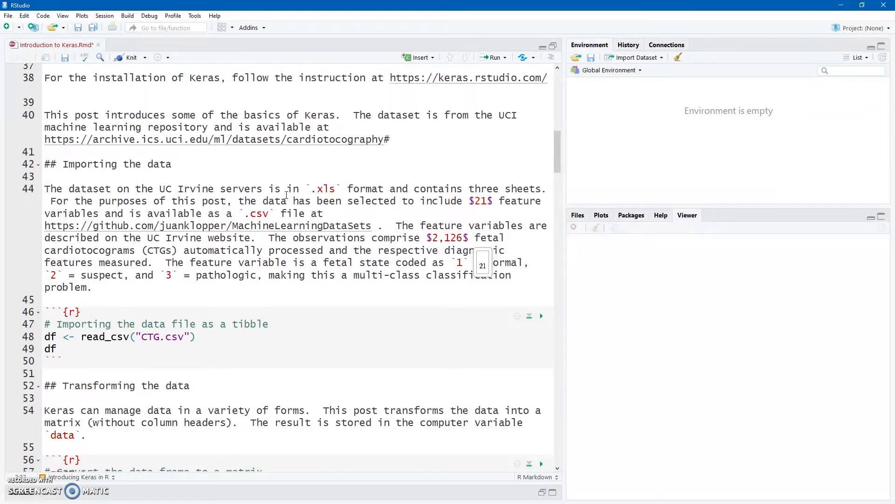
scroll("down", 3)
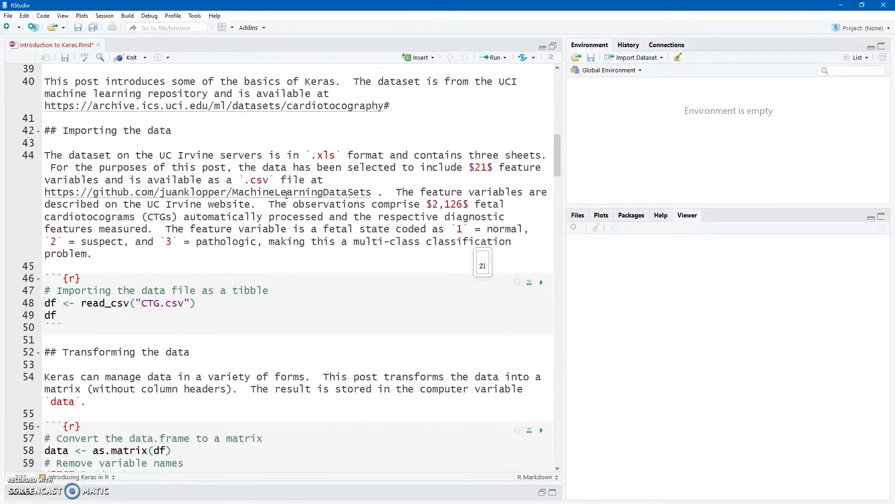
scroll("down", 3)
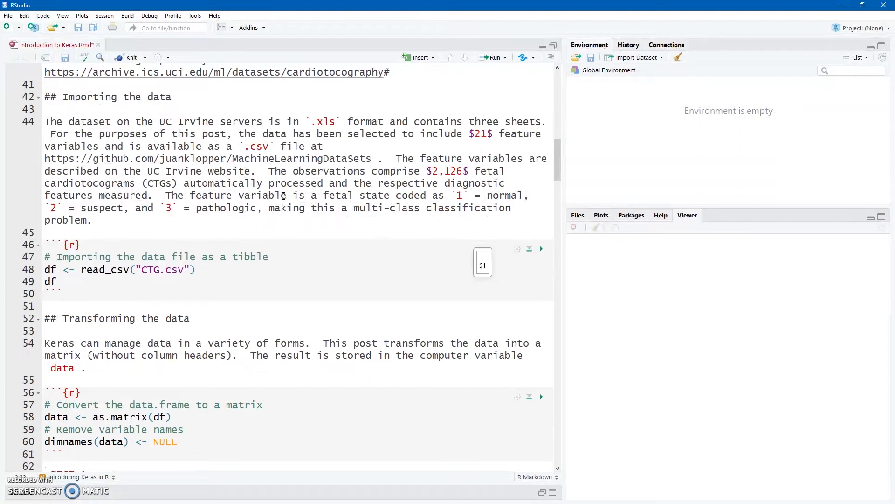
mouse_move(432, 216)
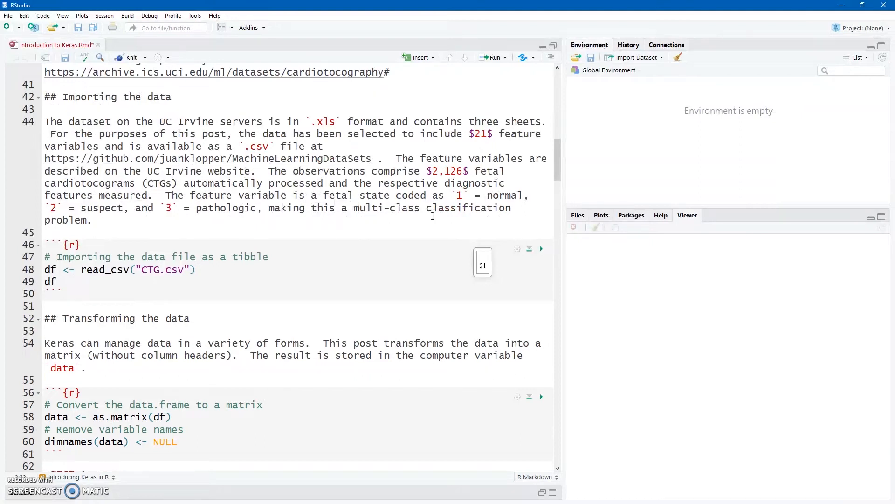
- Run the read_csv chunk loading CTG.csv into df and browse the 2126×22 tibble preview
left_click(541, 249)
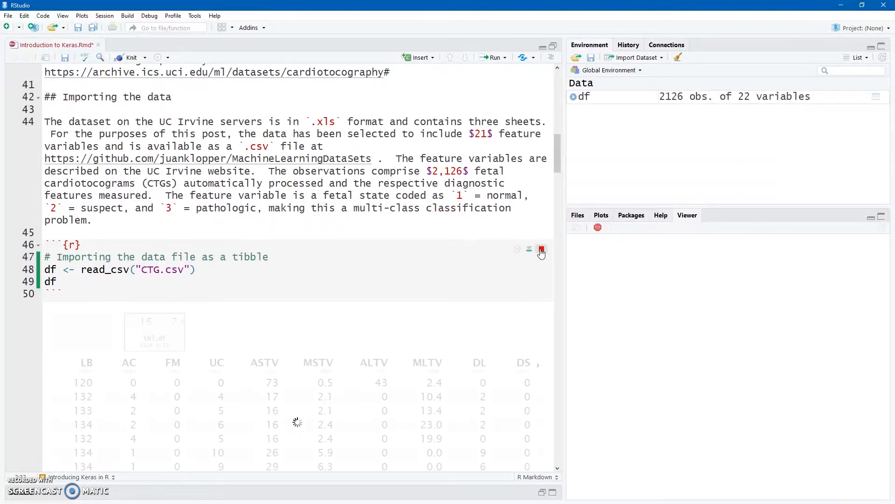
left_click(541, 250)
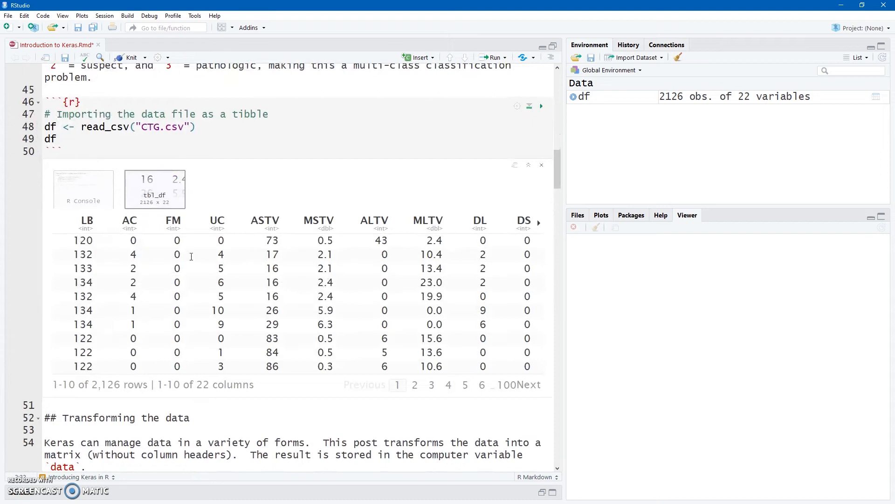
mouse_move(429, 306)
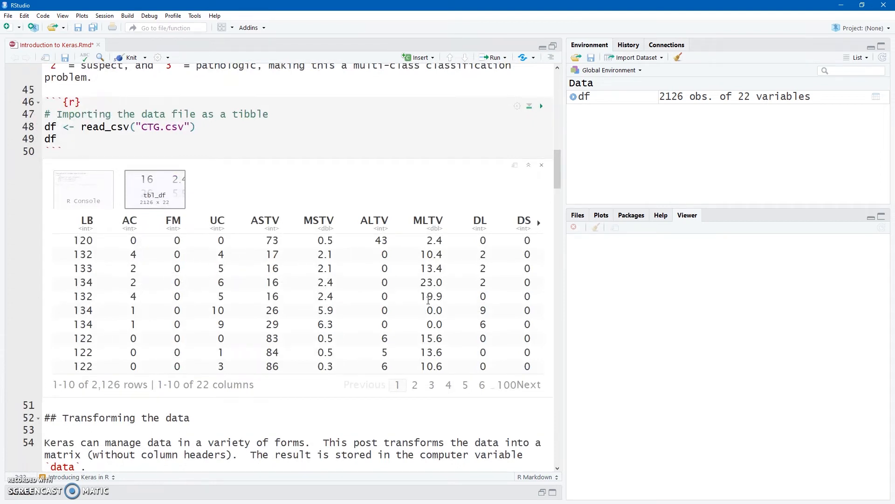
scroll("down", 3)
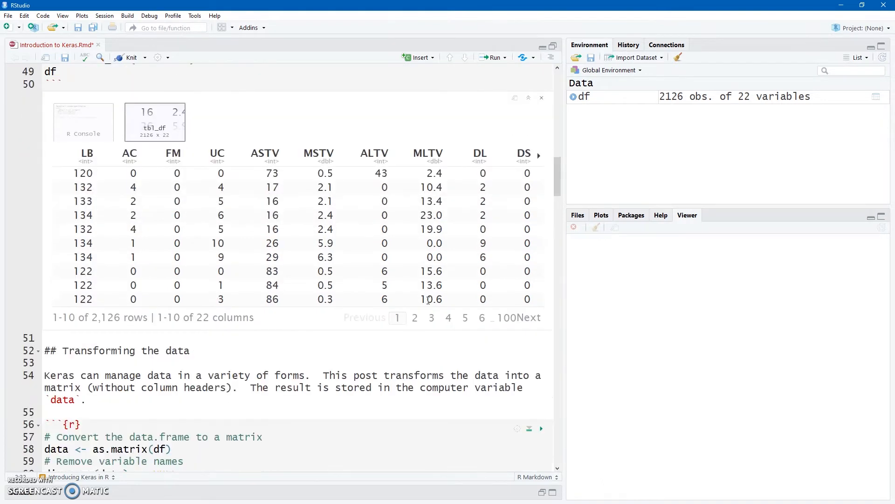
scroll("down", 3)
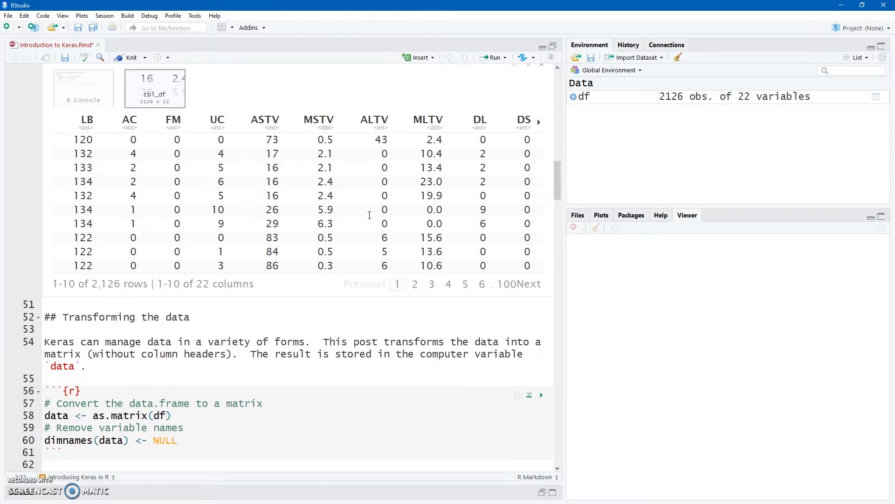
scroll("down", 3)
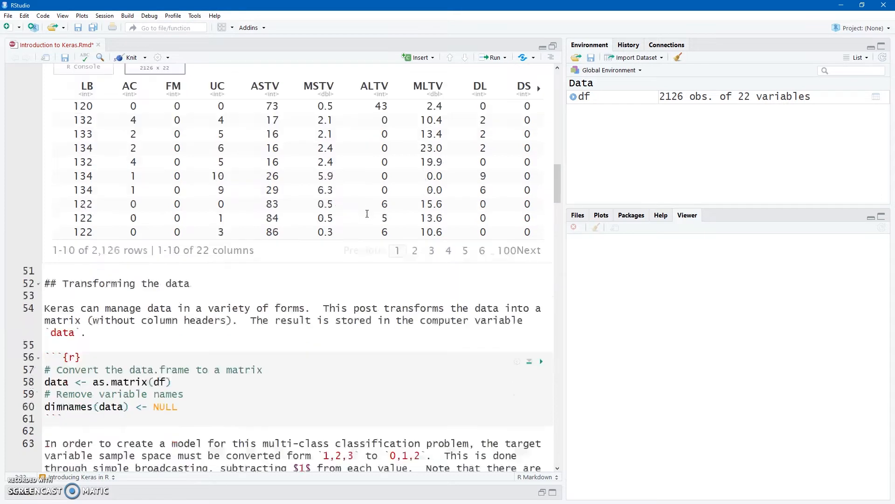
scroll("down", 3)
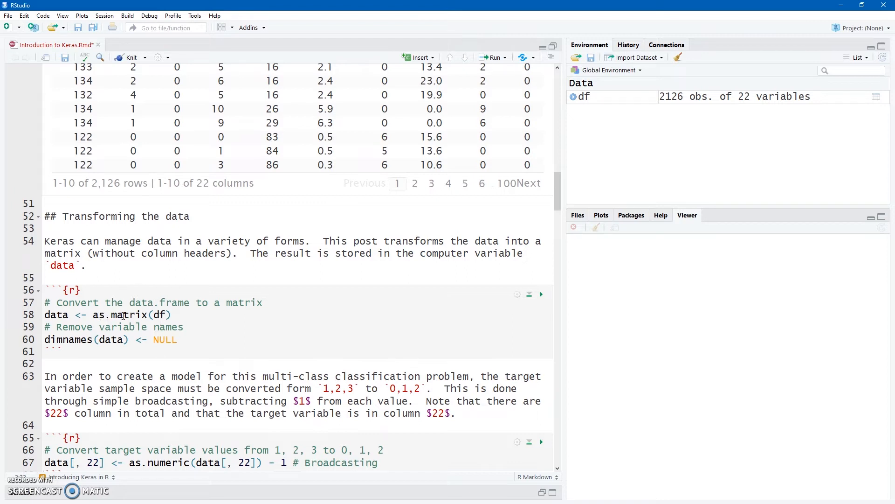
mouse_move(66, 314)
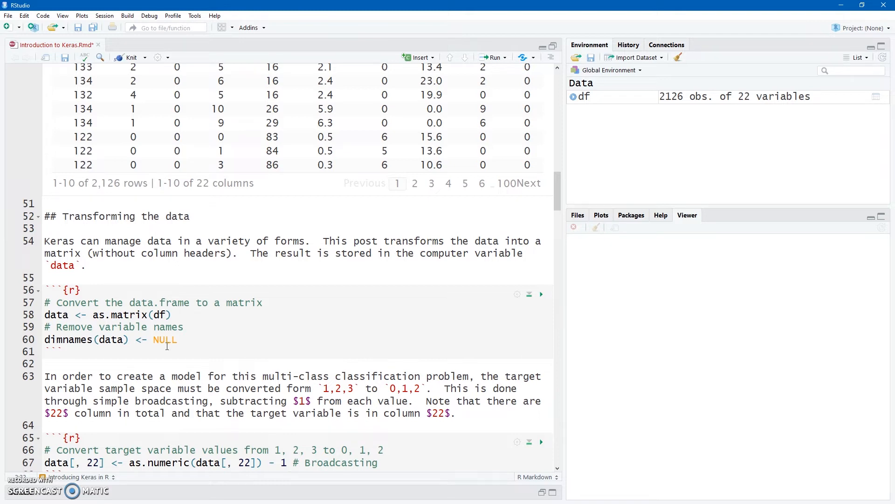
mouse_move(157, 275)
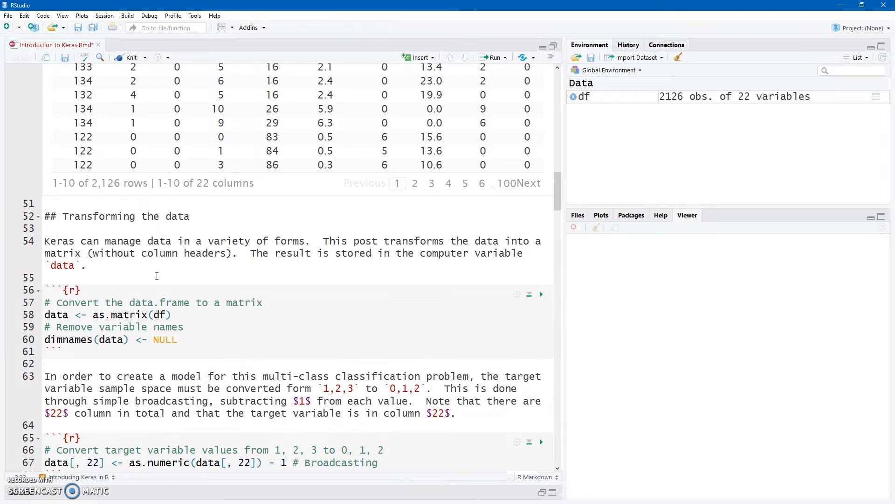
scroll("up", 3)
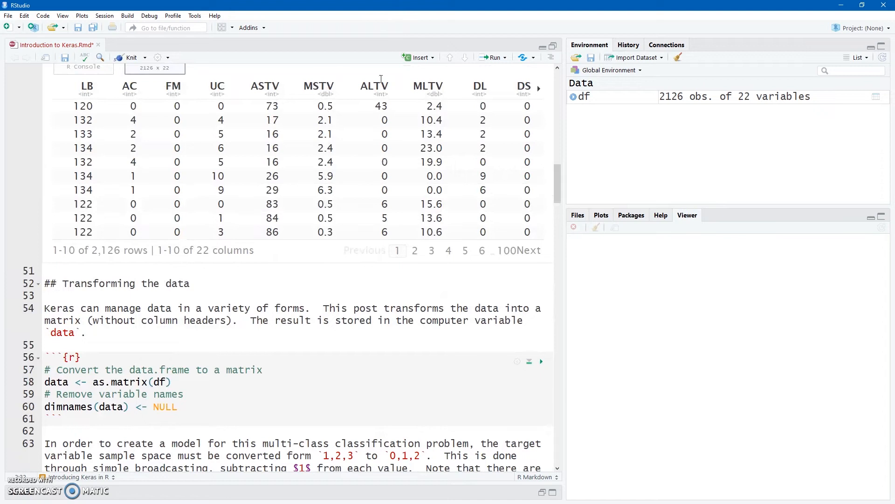
scroll("down", 3)
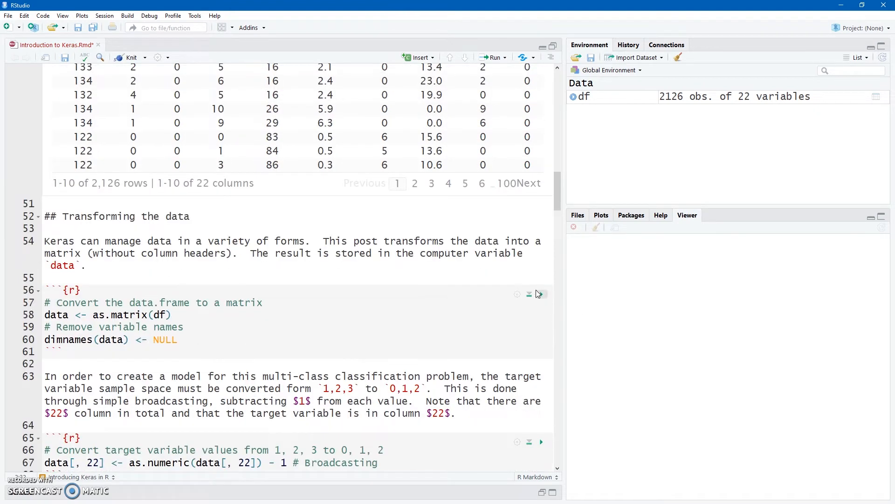
- Convert df into a data matrix without column names
left_click(541, 295)
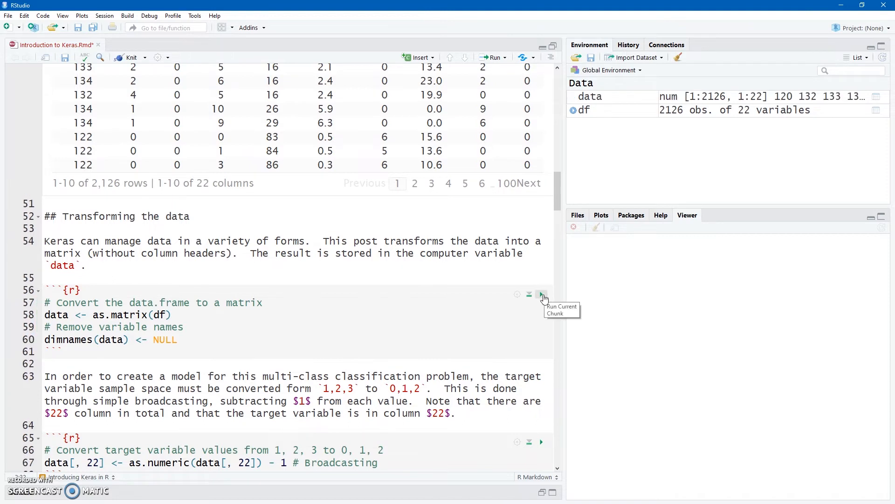
mouse_move(528, 294)
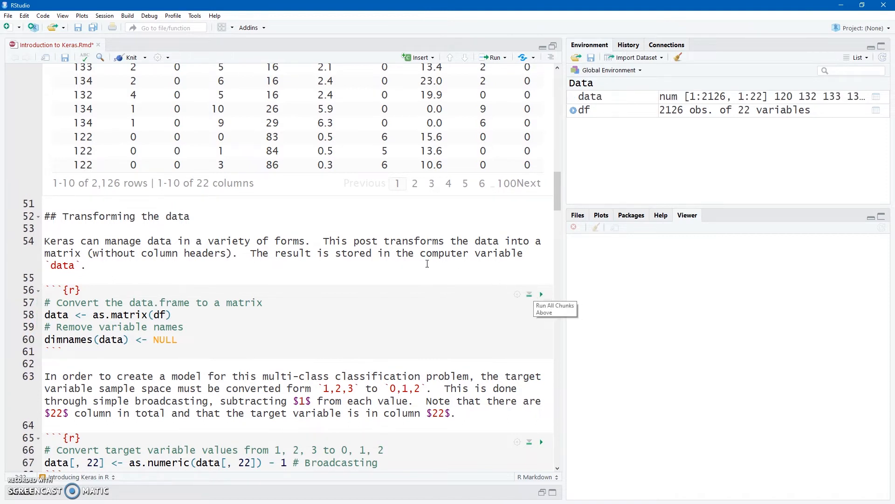
scroll("down", 3)
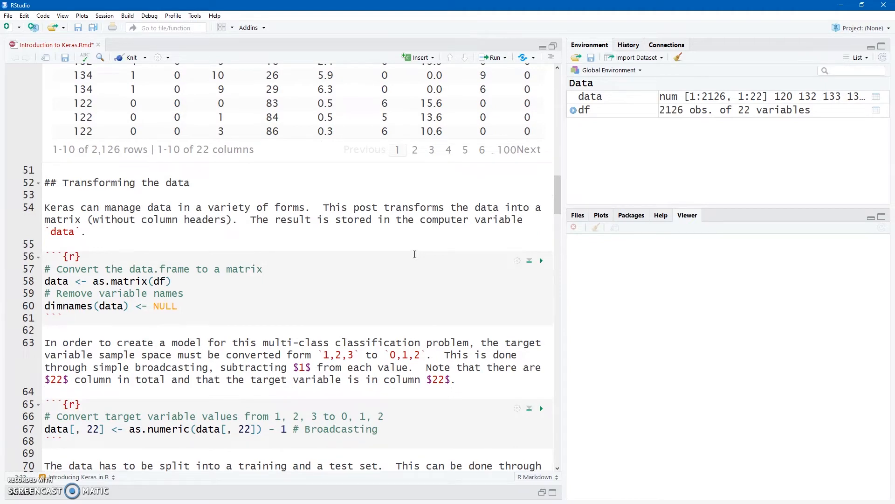
mouse_move(399, 265)
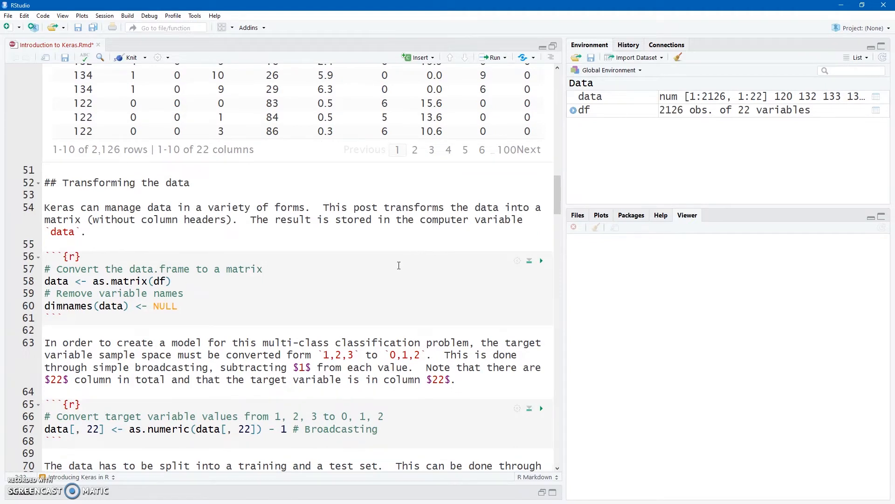
mouse_move(336, 343)
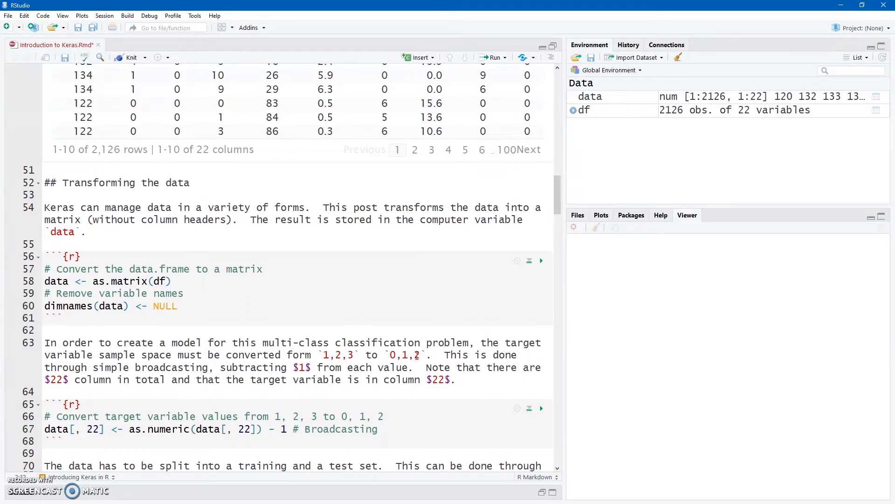
mouse_move(409, 342)
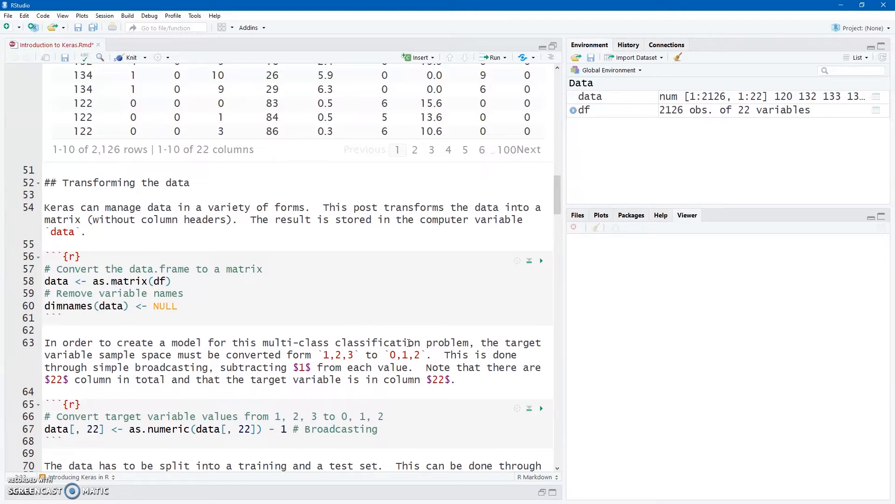
scroll("down", 3)
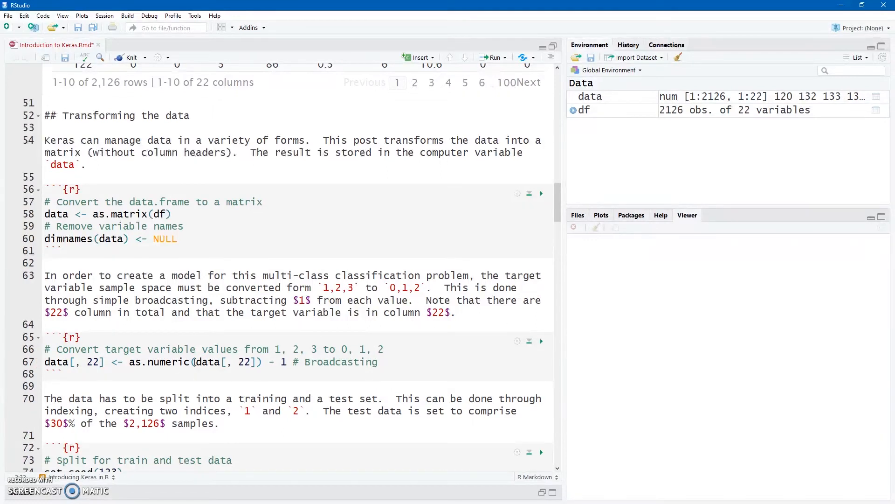
- Run the 'Split for train and test data' chunk, creating the 1s-and-2s index indx
scroll("down", 3)
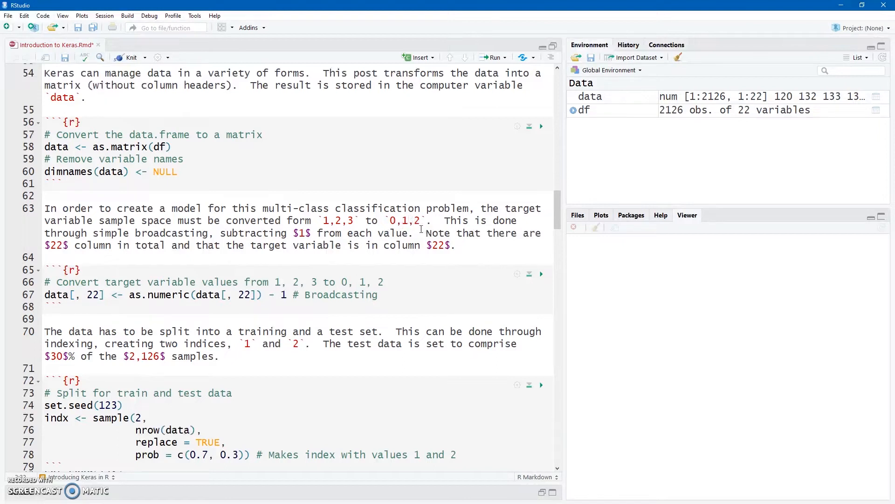
scroll("down", 3)
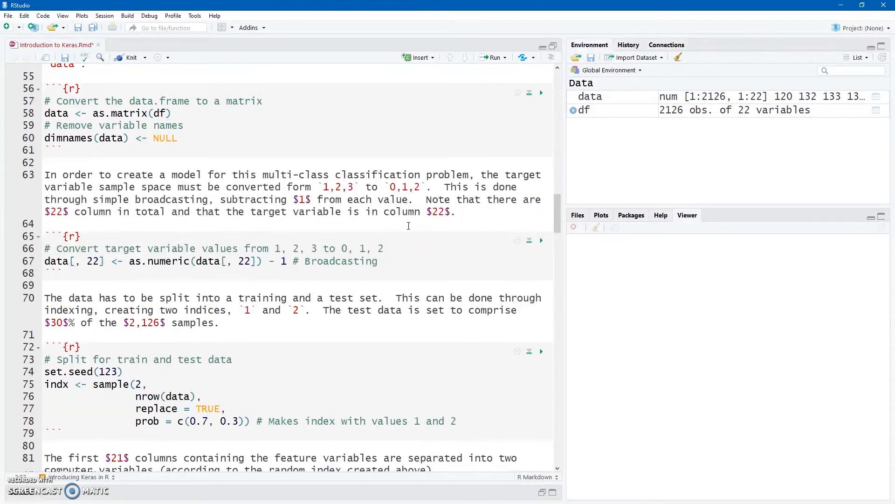
scroll("down", 3)
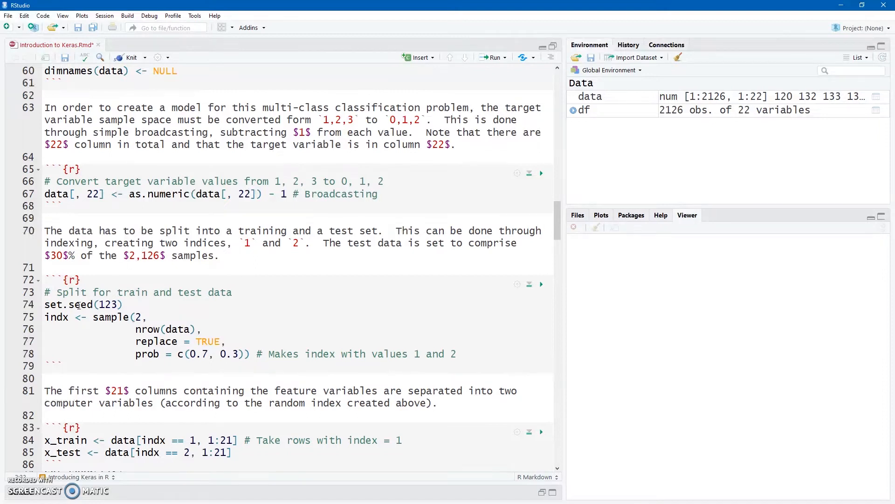
scroll("down", 3)
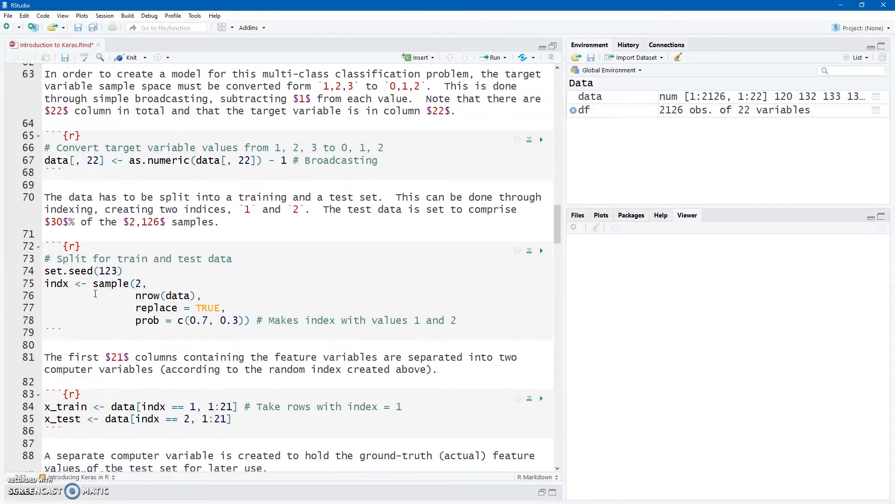
mouse_move(145, 296)
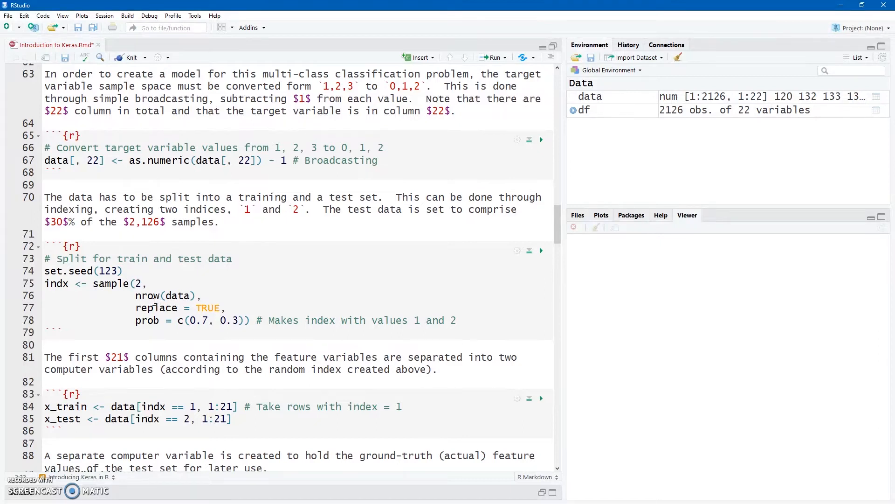
left_click(116, 283)
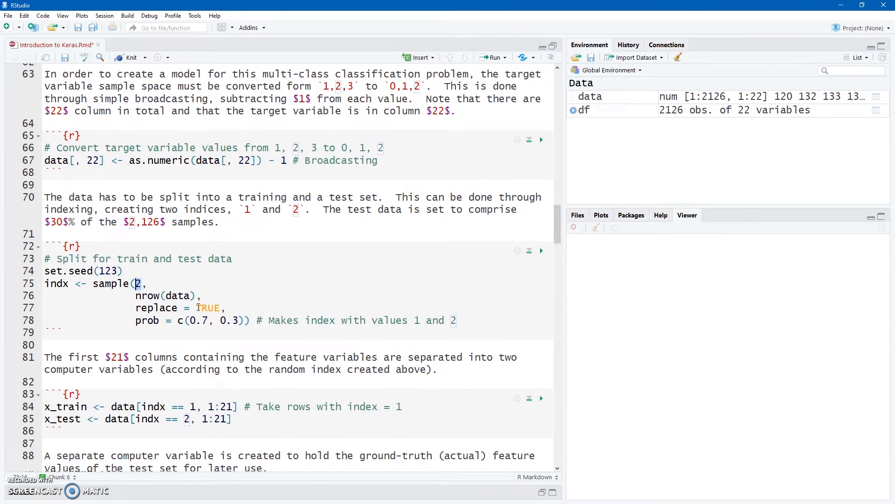
mouse_move(197, 301)
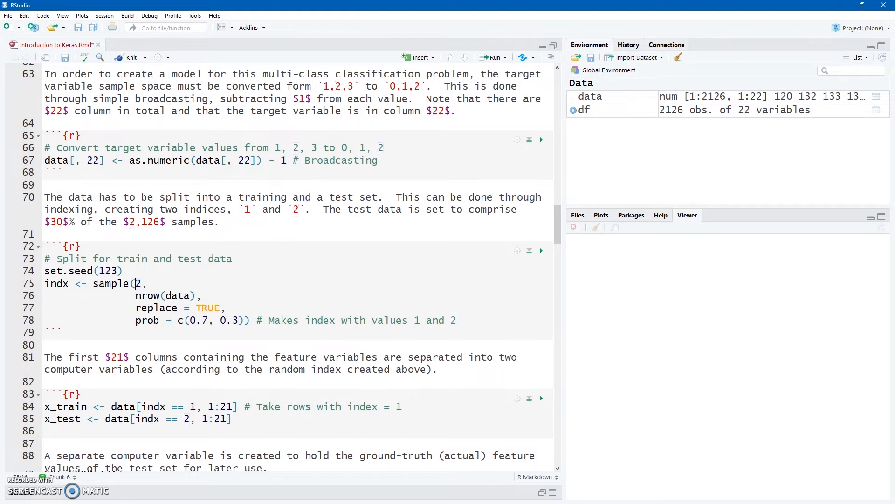
mouse_move(162, 300)
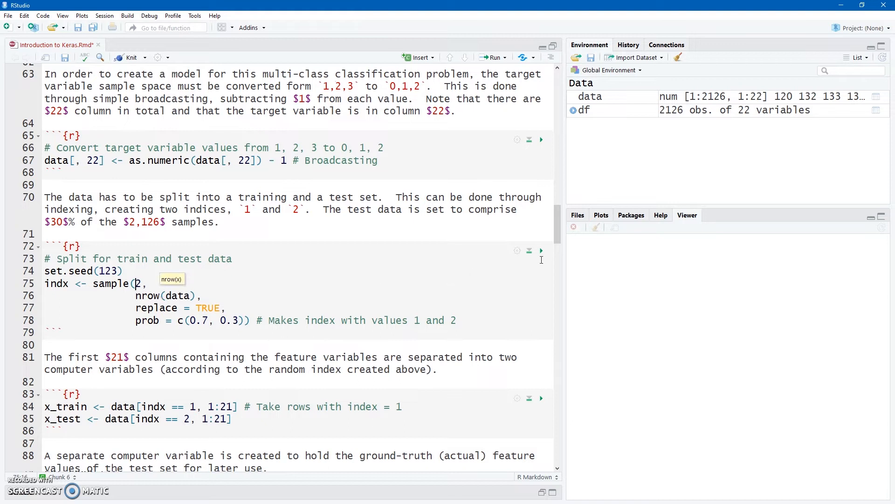
mouse_move(540, 251)
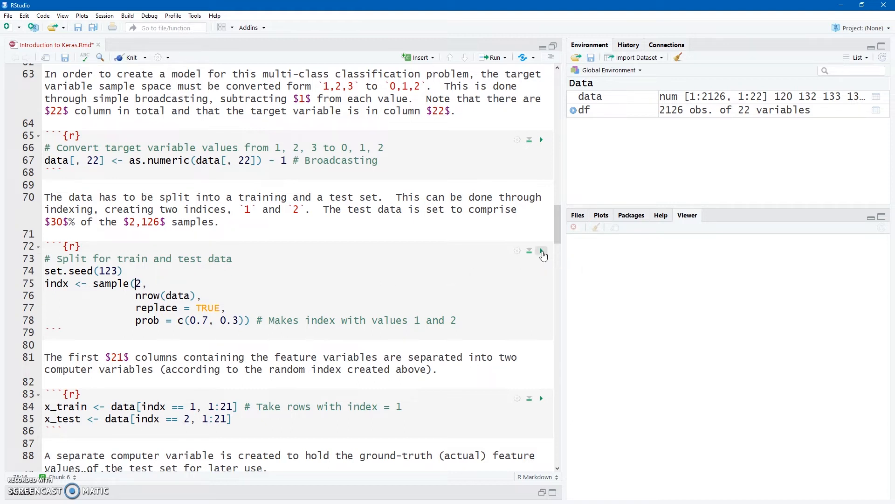
left_click(540, 251)
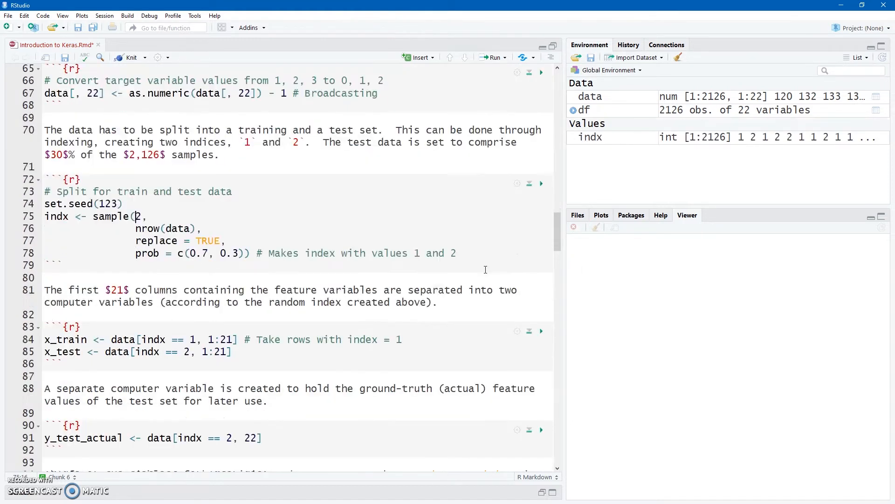
mouse_move(171, 317)
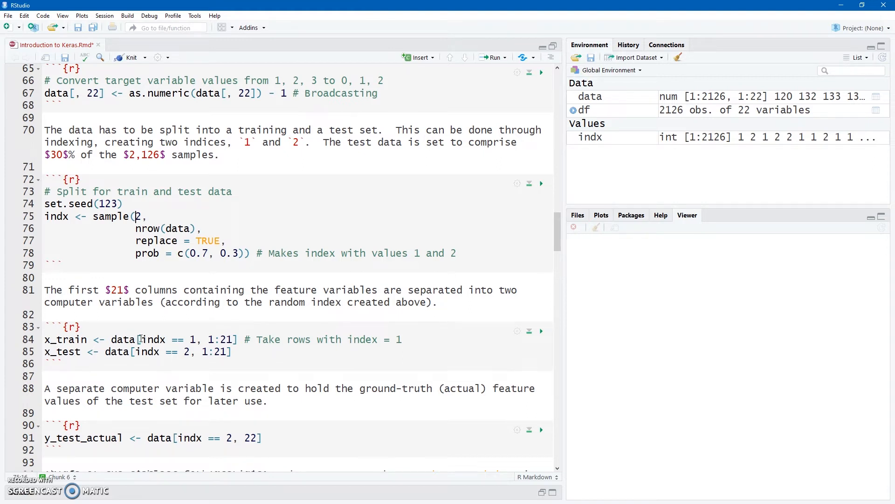
mouse_move(62, 215)
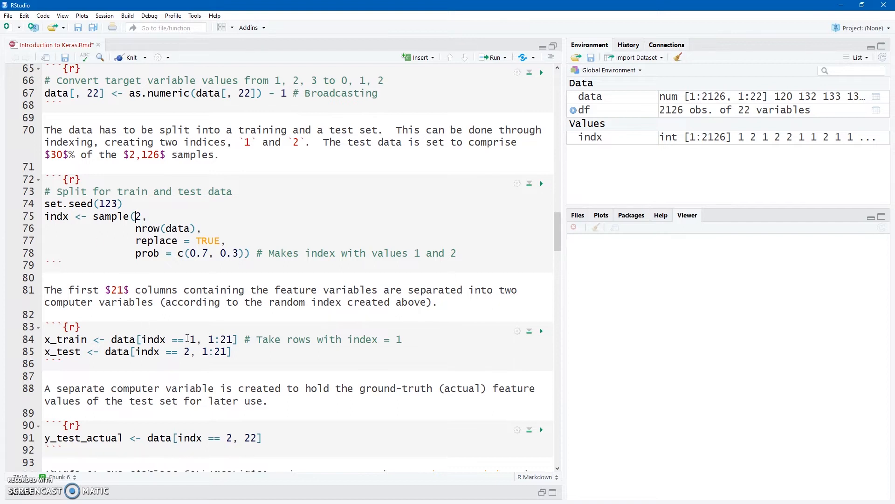
mouse_move(193, 351)
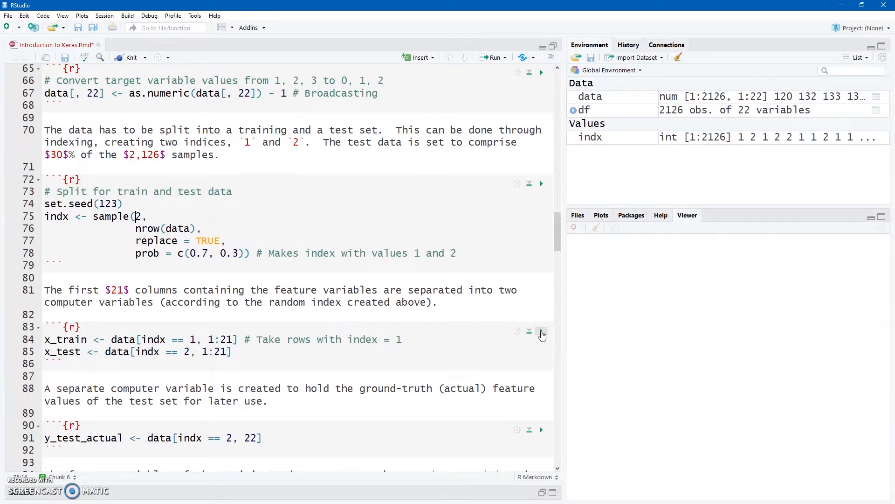
- Create x_train (1495×21), x_test (631×21) and the 631-value y_test_actual label vector
left_click(540, 331)
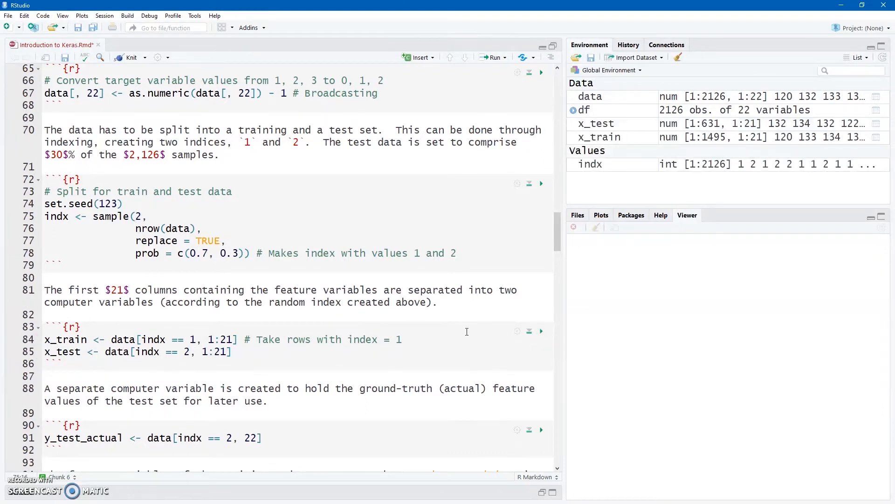
scroll("down", 3)
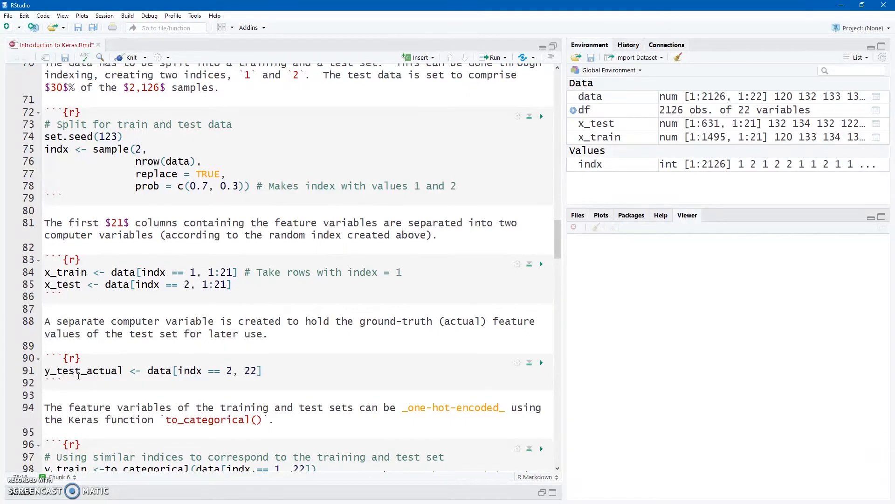
left_click(135, 149)
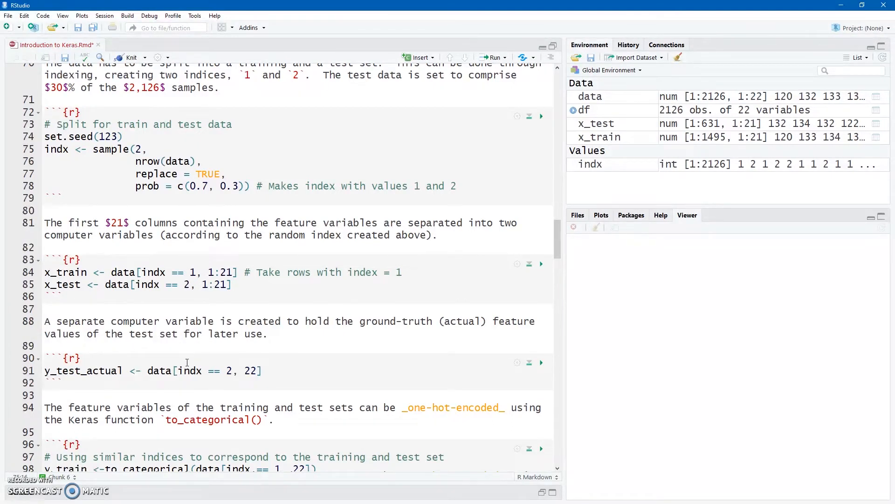
left_click(540, 362)
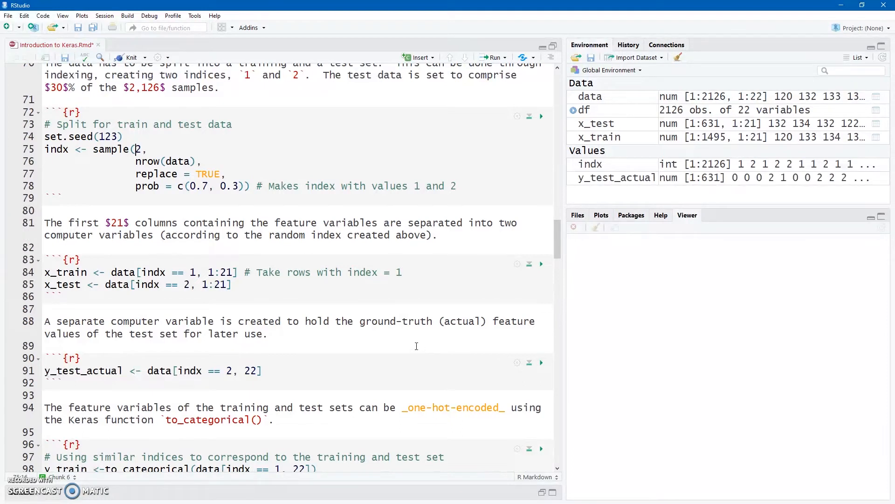
scroll("down", 3)
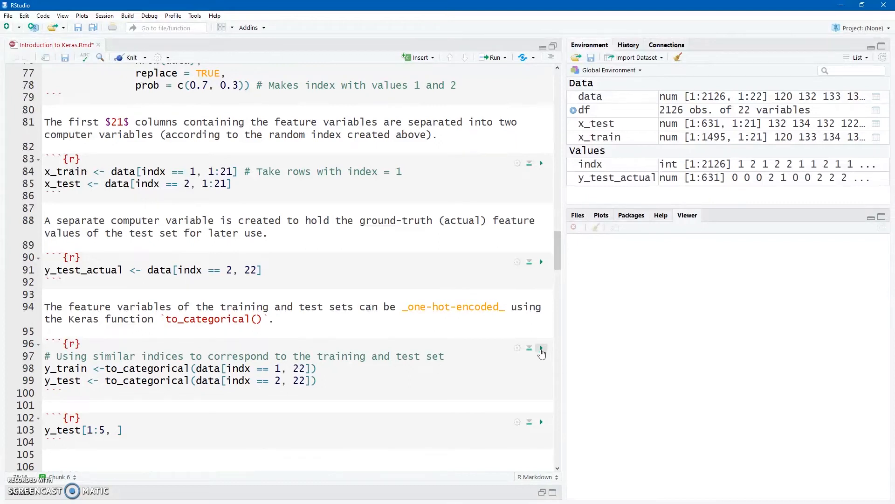
- One-hot encode targets into y_train (1495×3) and y_test (631×3), then print y_test[1:5, ]
left_click(541, 349)
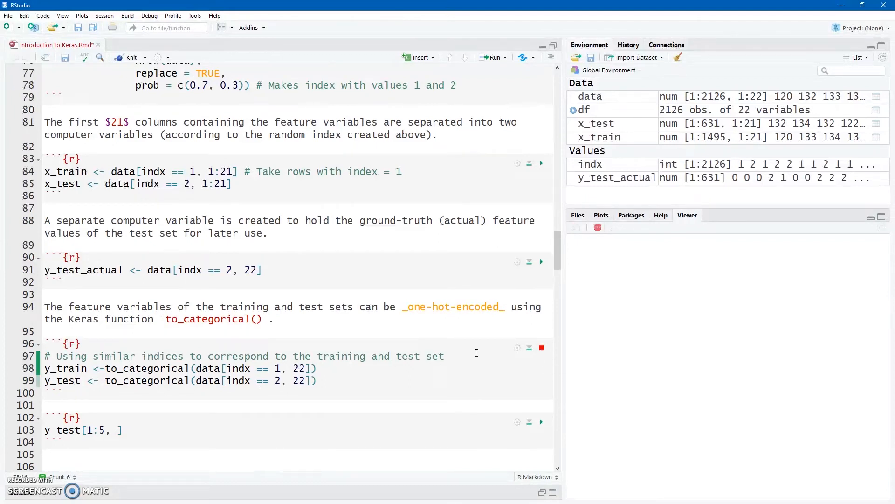
scroll("down", 3)
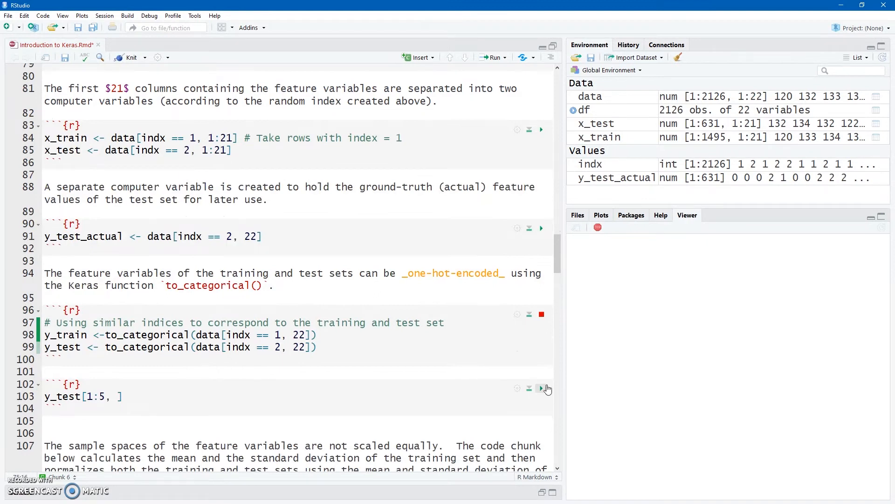
left_click(541, 388)
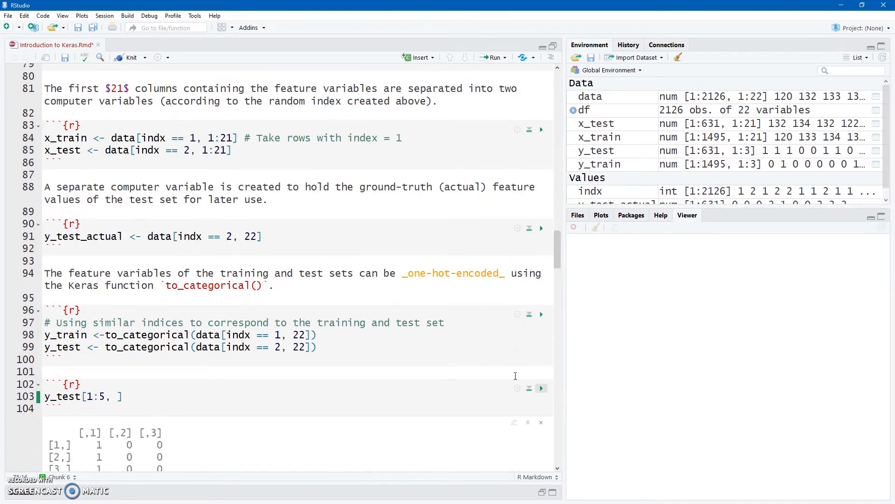
scroll("down", 3)
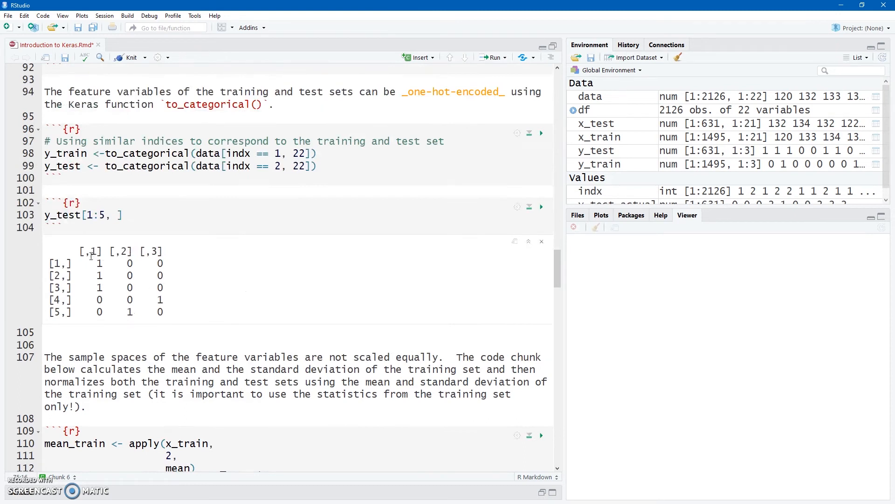
mouse_move(114, 260)
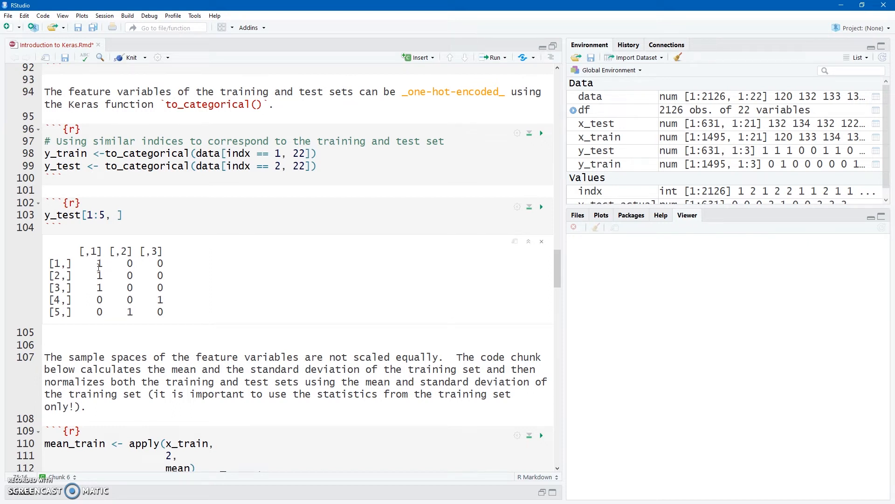
mouse_move(97, 285)
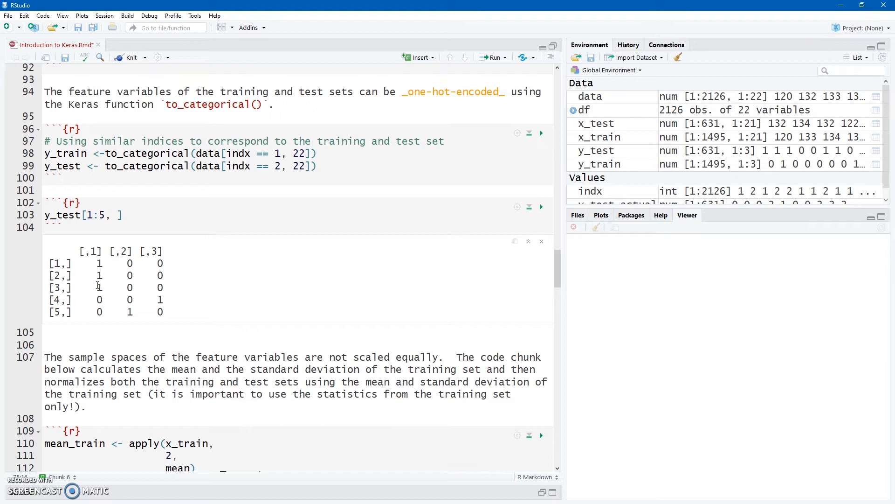
mouse_move(130, 308)
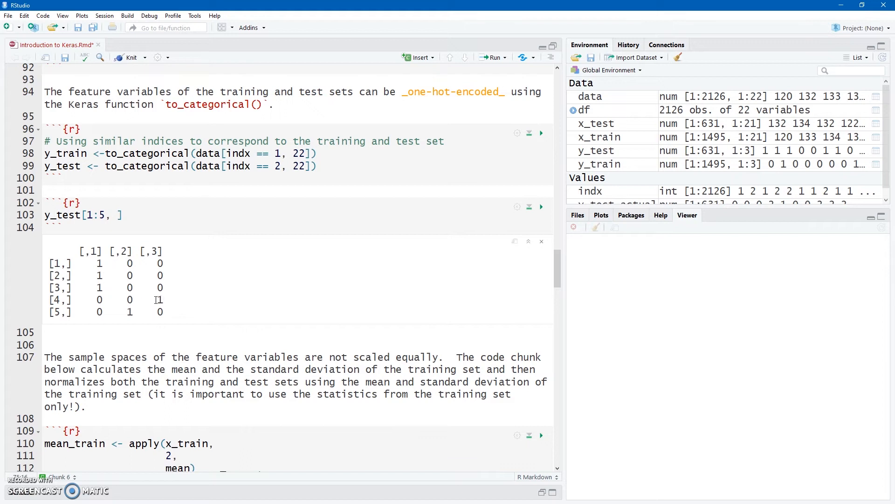
scroll("down", 3)
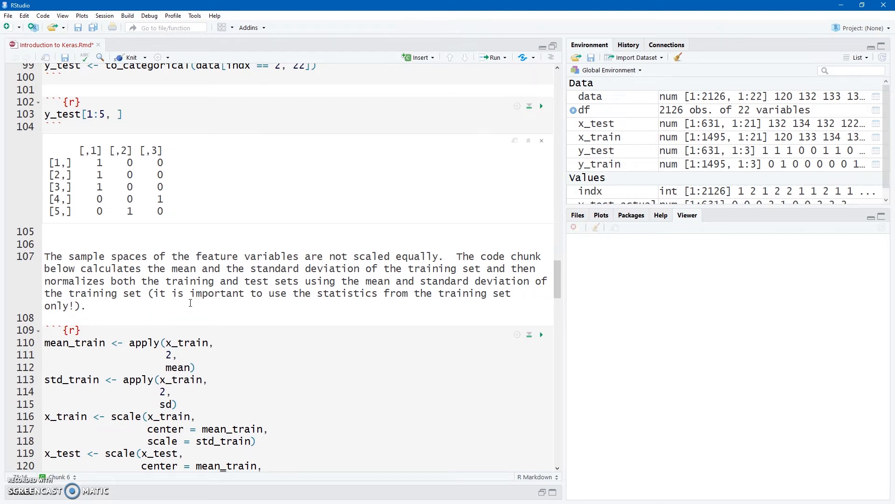
- Standardize x_train and x_test using mean_train and std_train from the training set
scroll("down", 3)
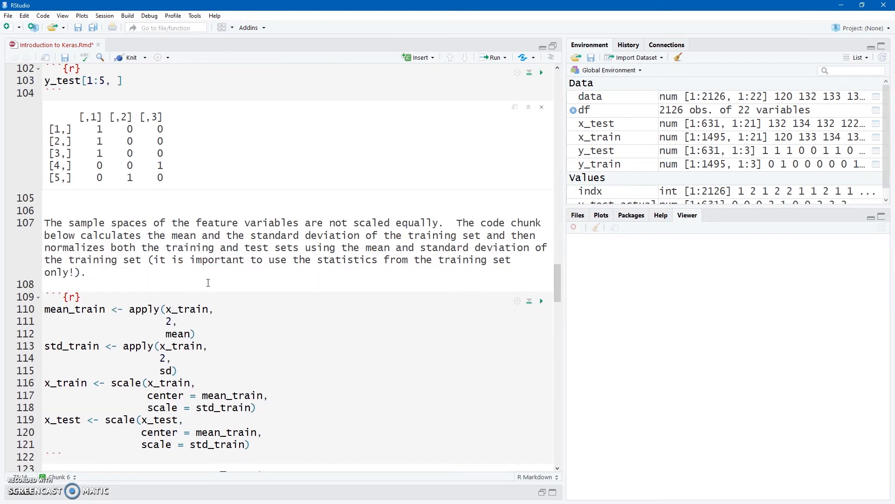
scroll("down", 3)
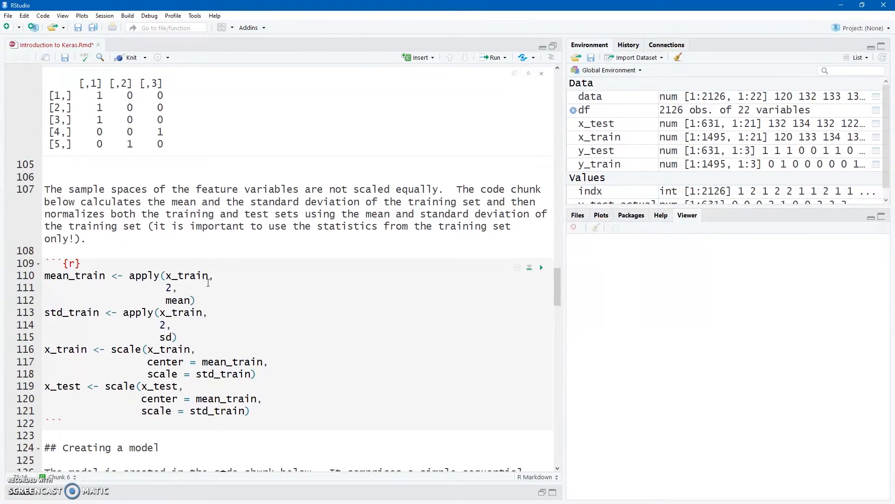
mouse_move(82, 279)
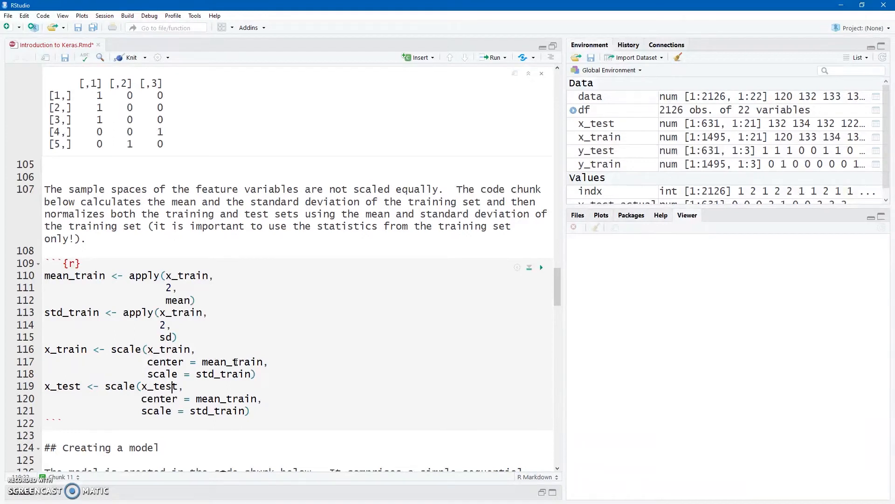
mouse_move(529, 303)
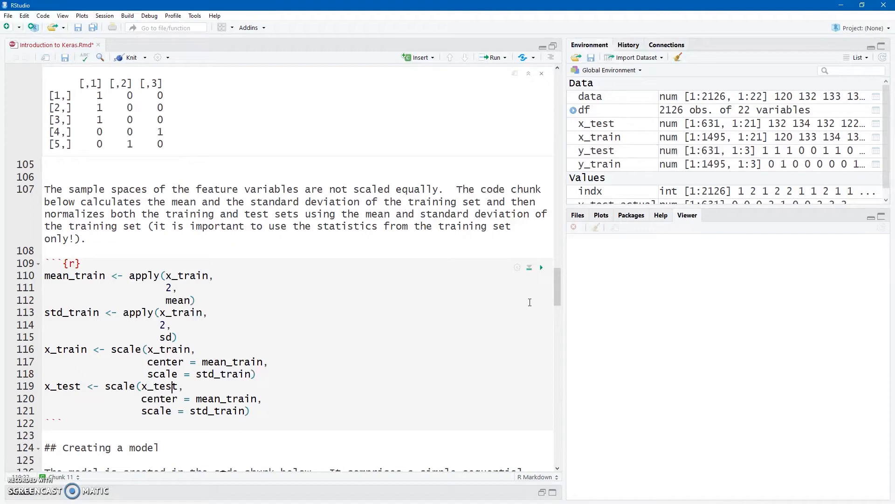
left_click(541, 267)
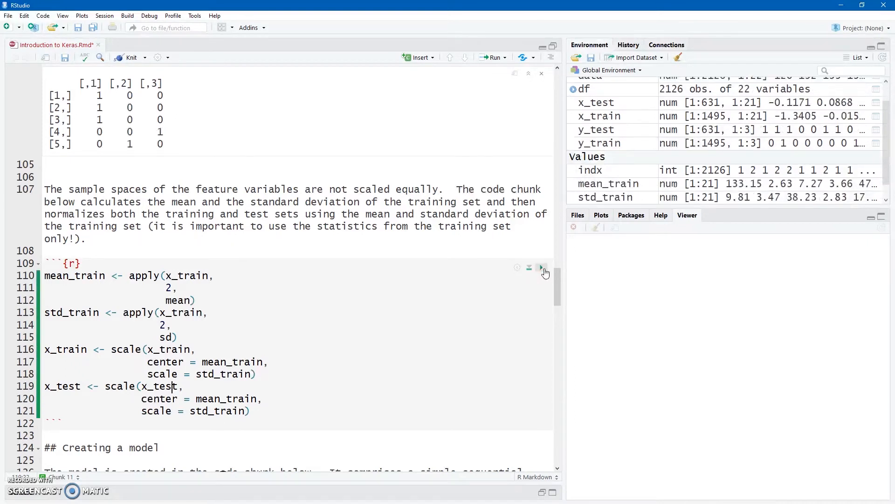
scroll("down", 3)
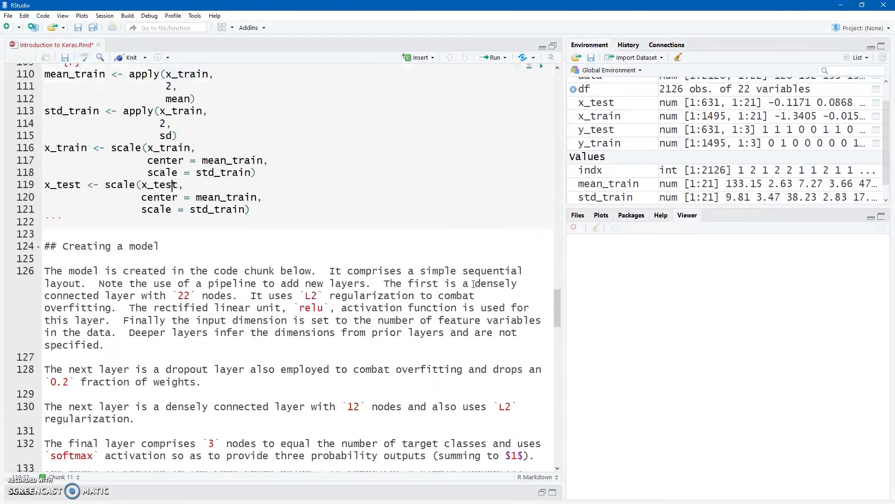
scroll("down", 3)
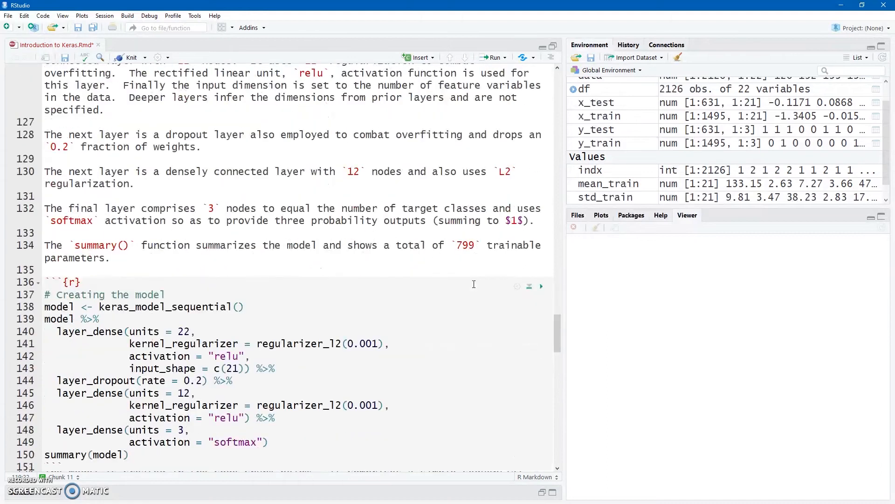
scroll("down", 3)
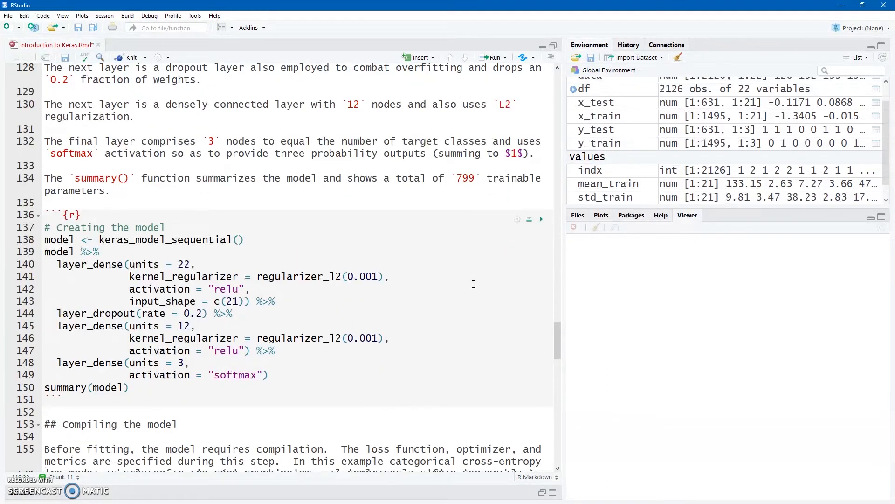
mouse_move(463, 282)
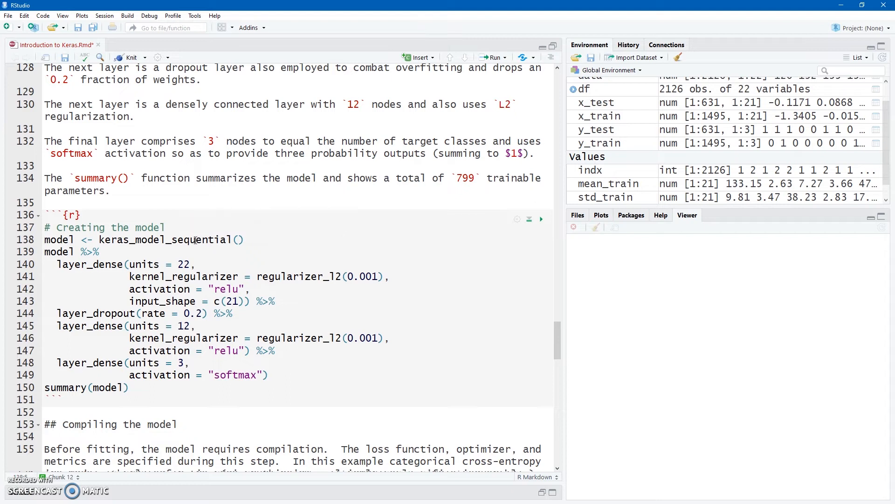
mouse_move(165, 239)
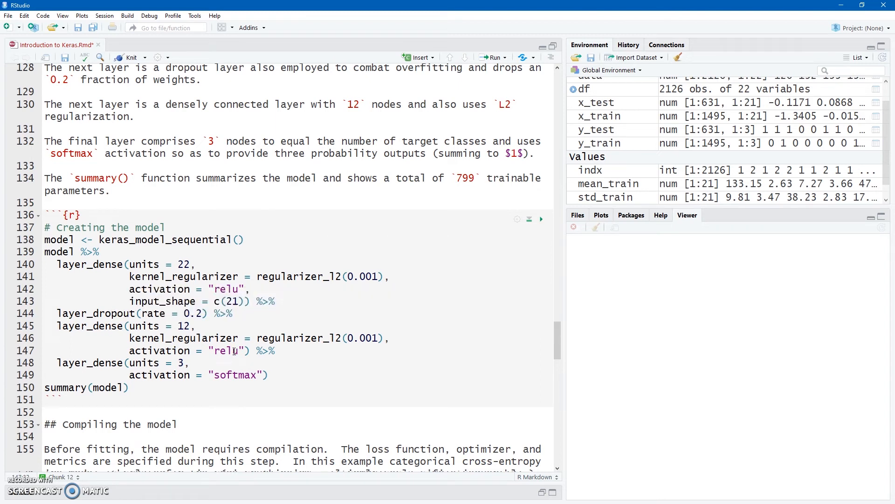
mouse_move(203, 324)
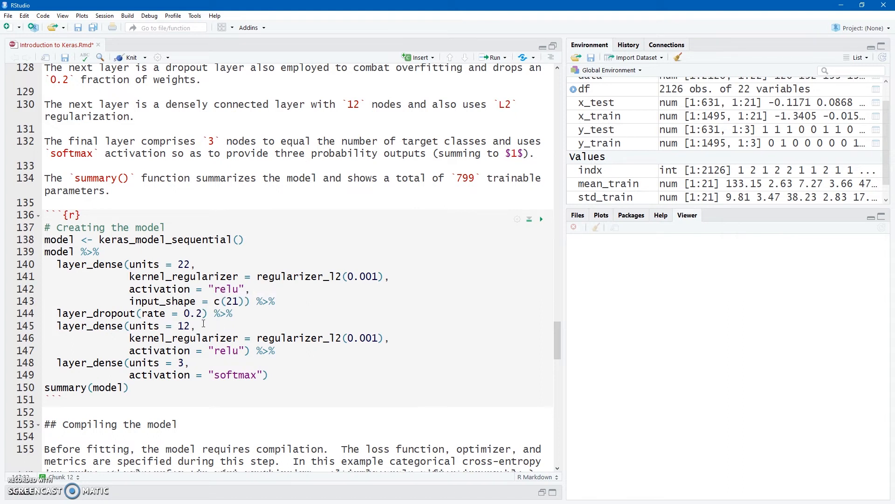
mouse_move(231, 376)
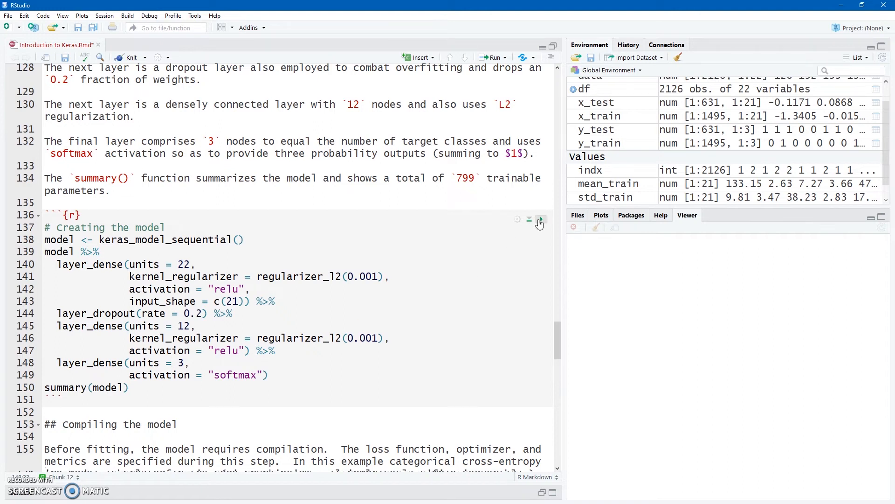
- Build the four-layer keras_model_sequential model and view its 799-parameter summary
left_click(540, 221)
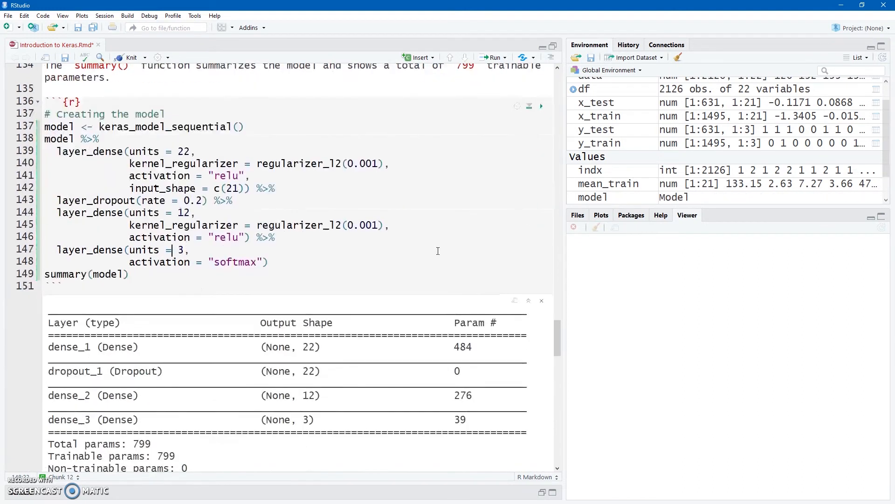
scroll("down", 3)
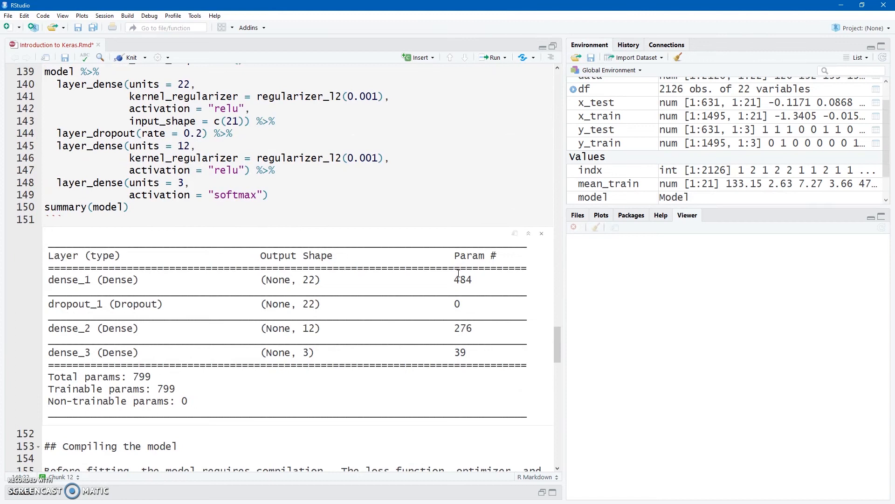
mouse_move(303, 287)
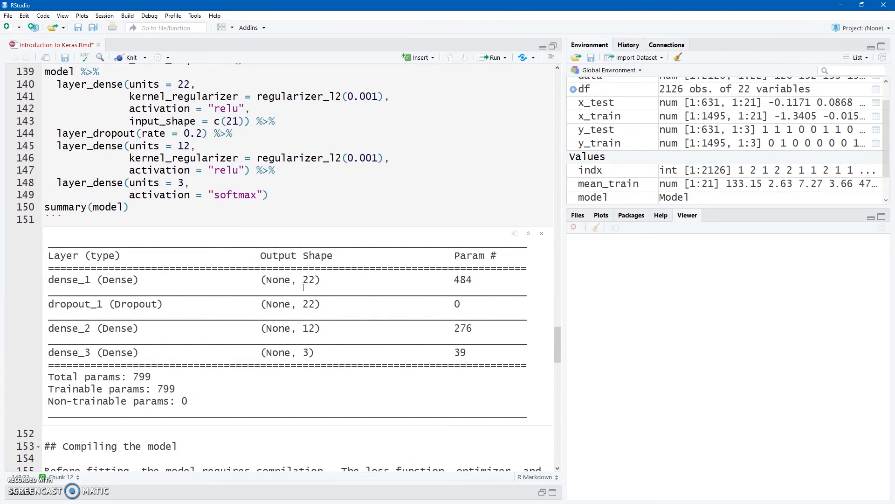
mouse_move(138, 376)
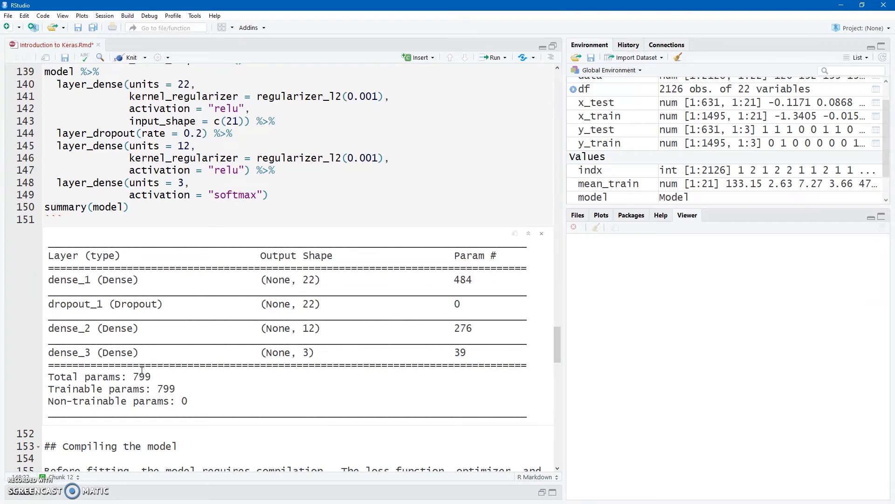
scroll("down", 3)
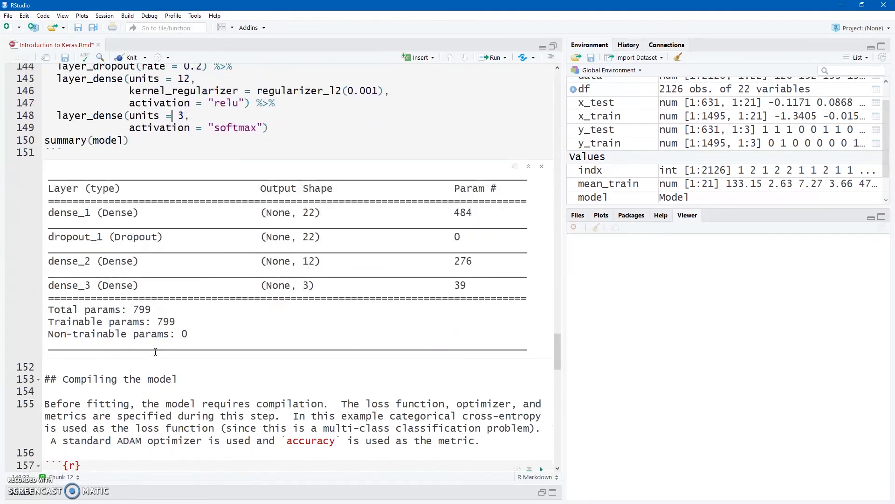
- Scroll down to the 'Compiling the model' compile() chunk
scroll("down", 3)
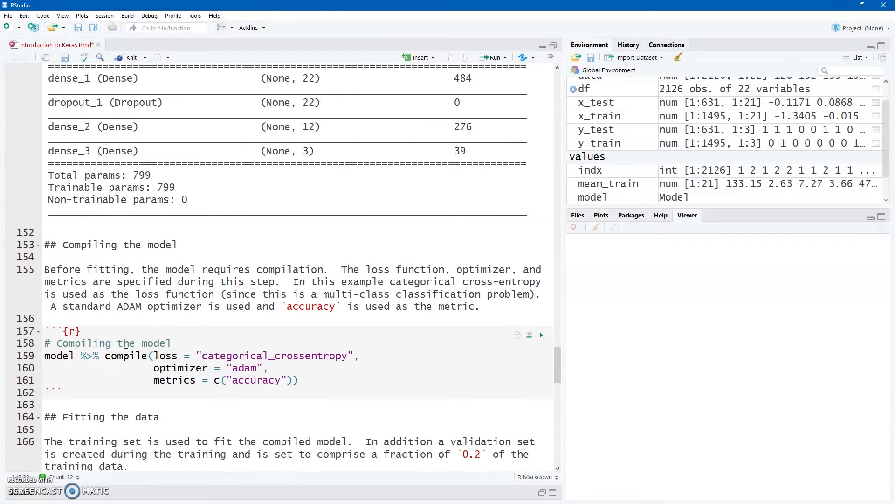
mouse_move(126, 355)
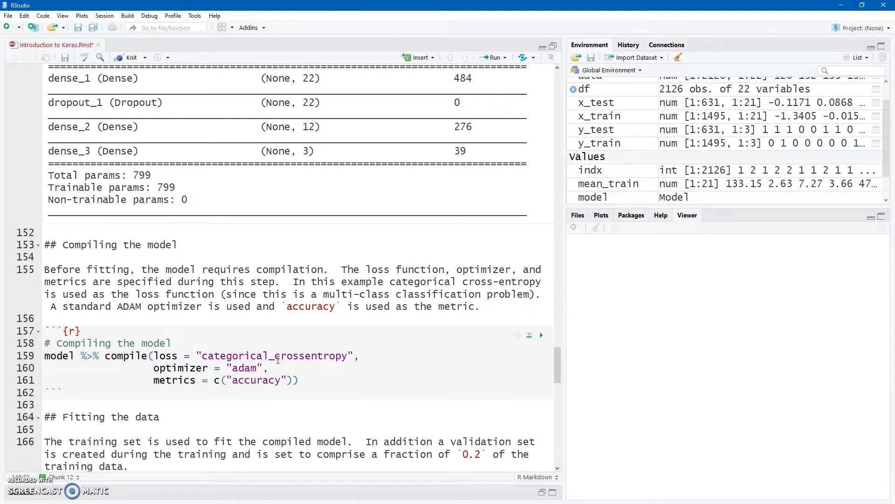
mouse_move(242, 368)
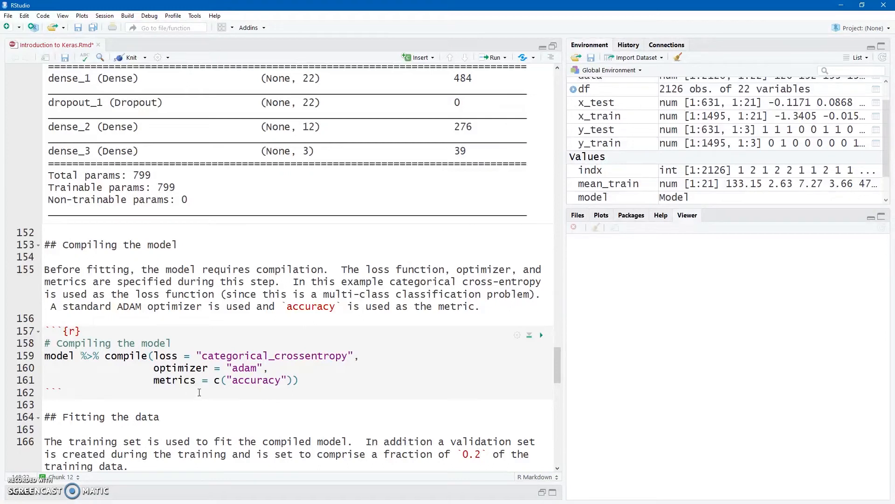
mouse_move(495, 360)
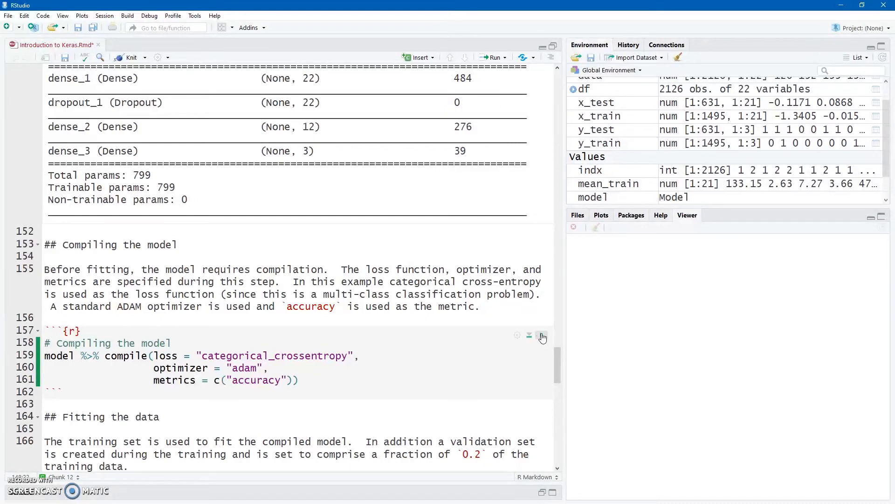
scroll("down", 3)
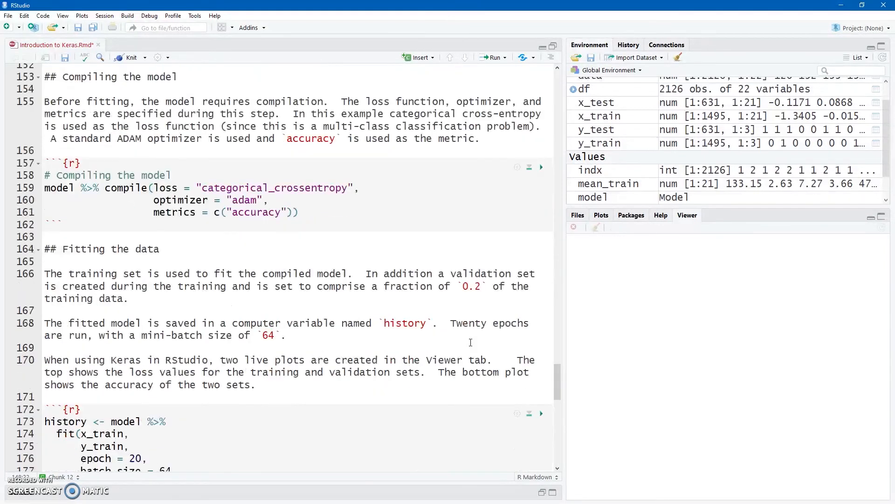
scroll("down", 3)
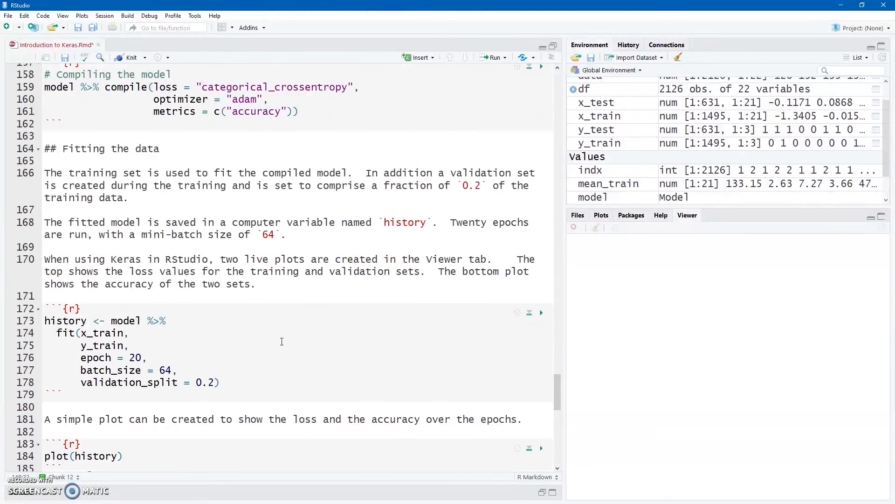
mouse_move(258, 326)
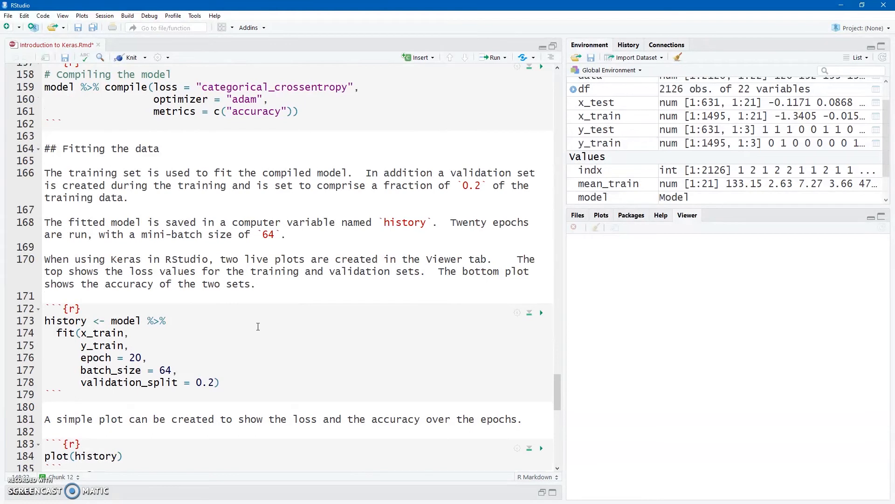
mouse_move(67, 334)
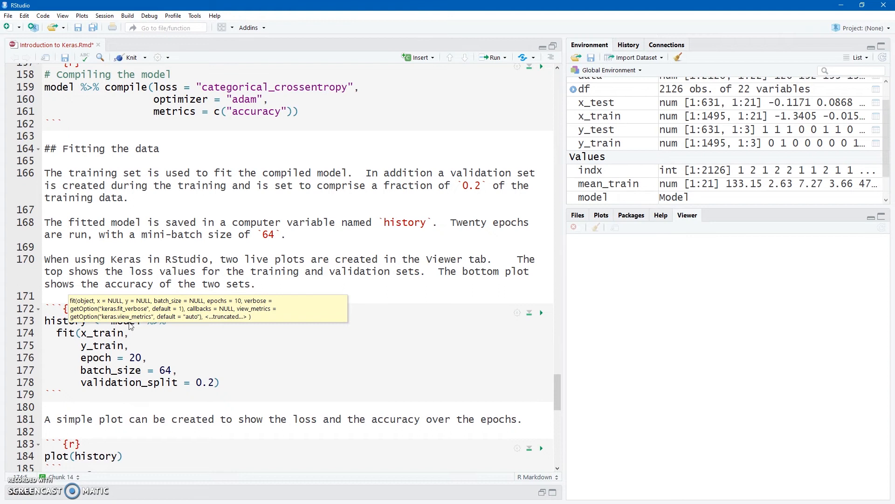
left_click(130, 333)
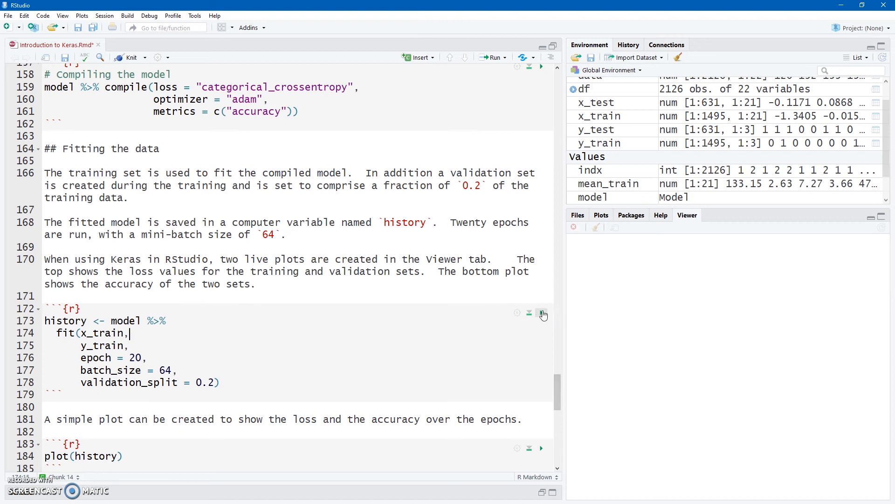
left_click(542, 313)
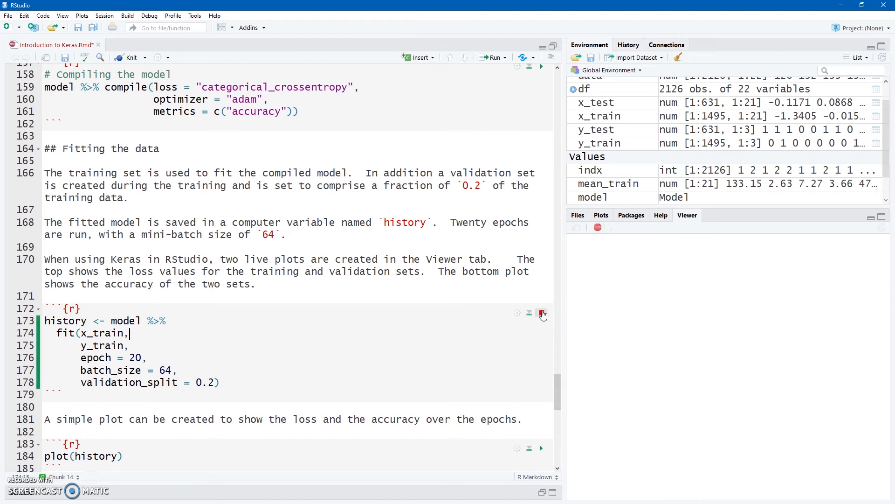
left_click(541, 313)
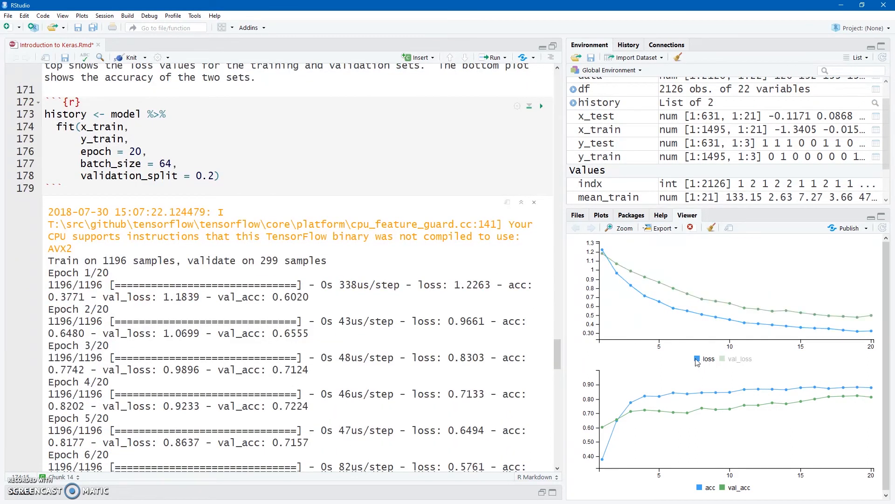
left_click(698, 358)
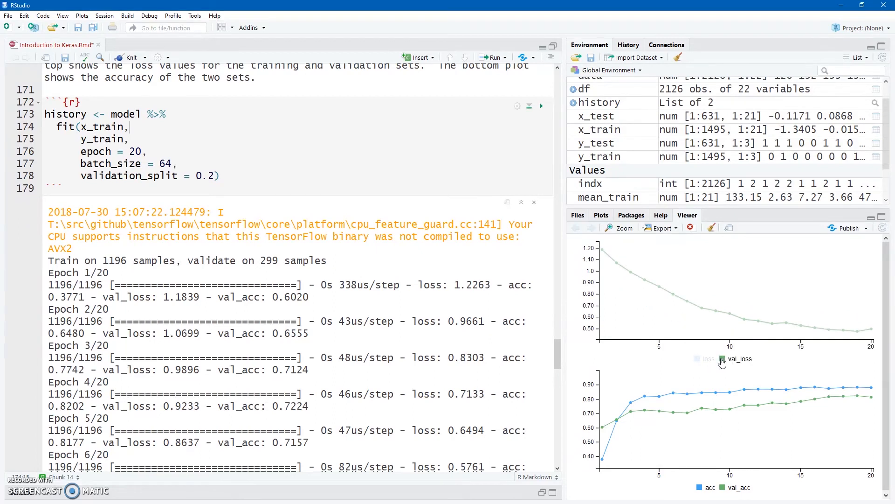
left_click(697, 359)
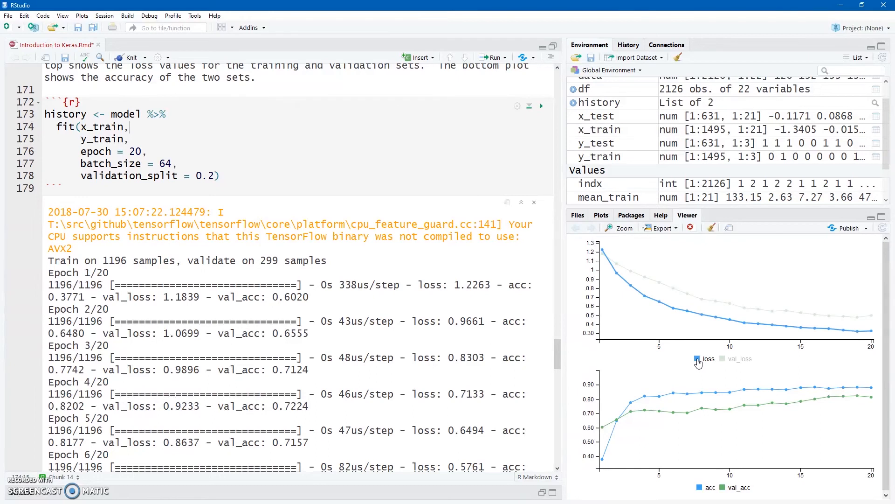
mouse_move(702, 313)
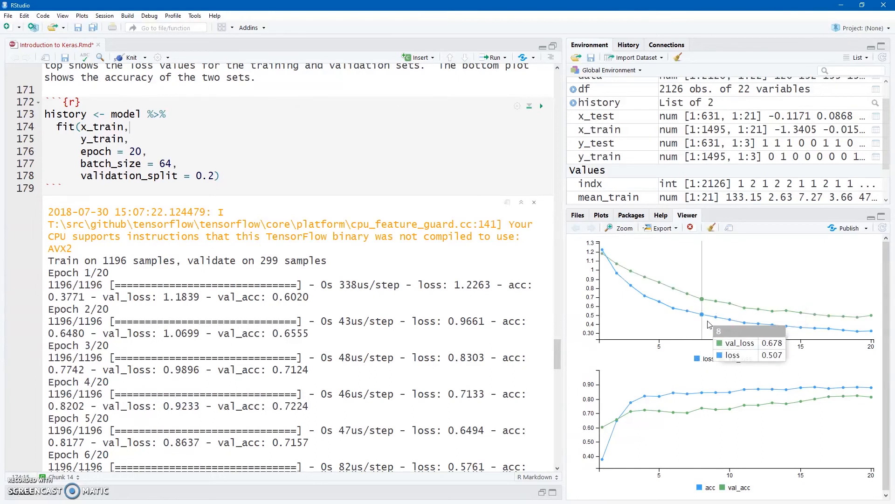
mouse_move(715, 316)
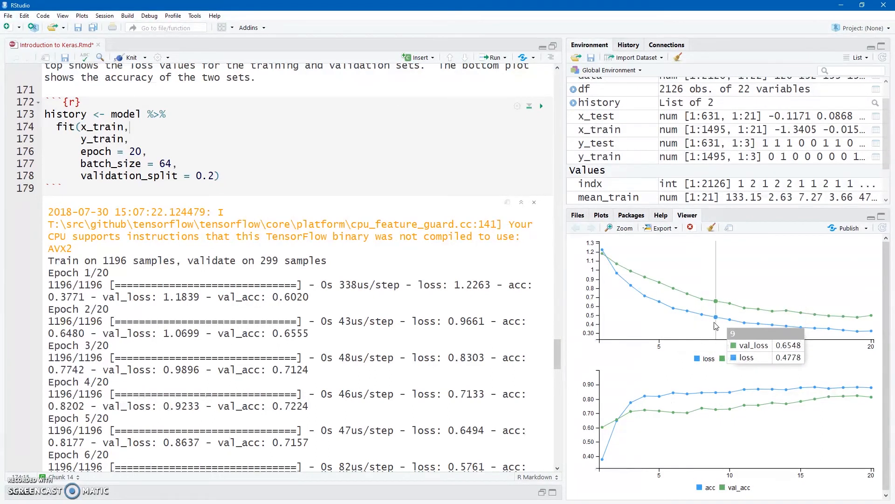
mouse_move(753, 395)
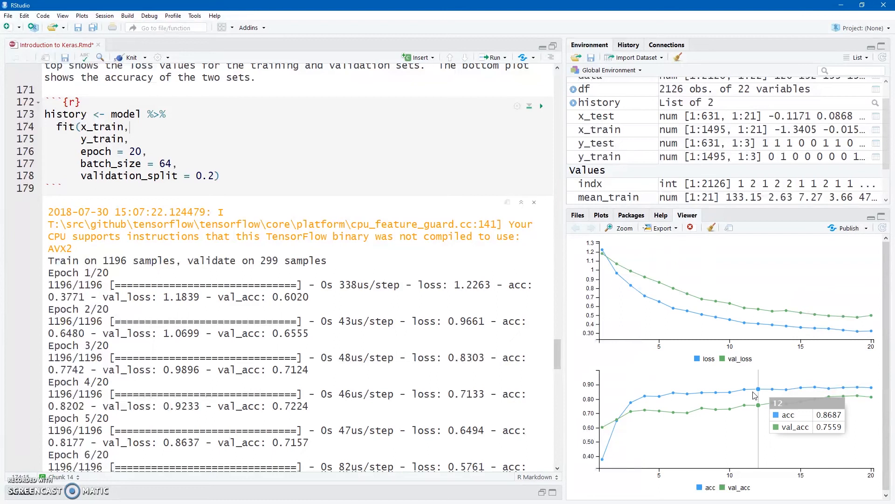
mouse_move(829, 331)
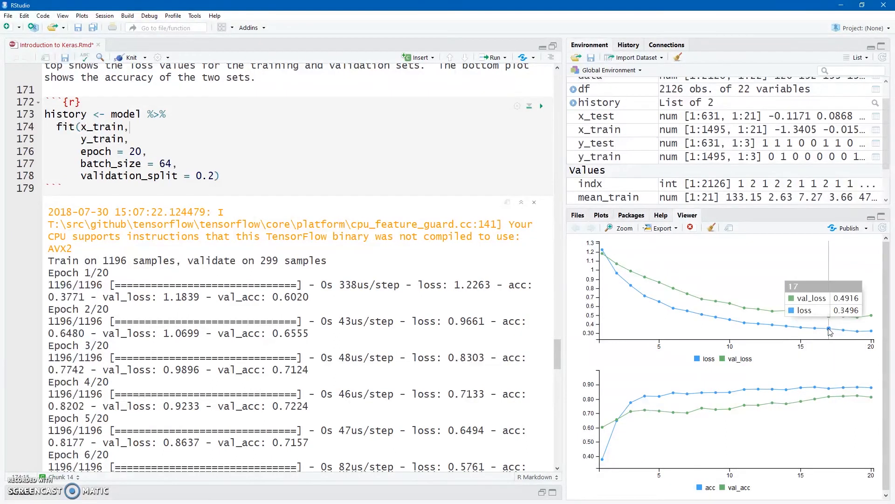
mouse_move(437, 370)
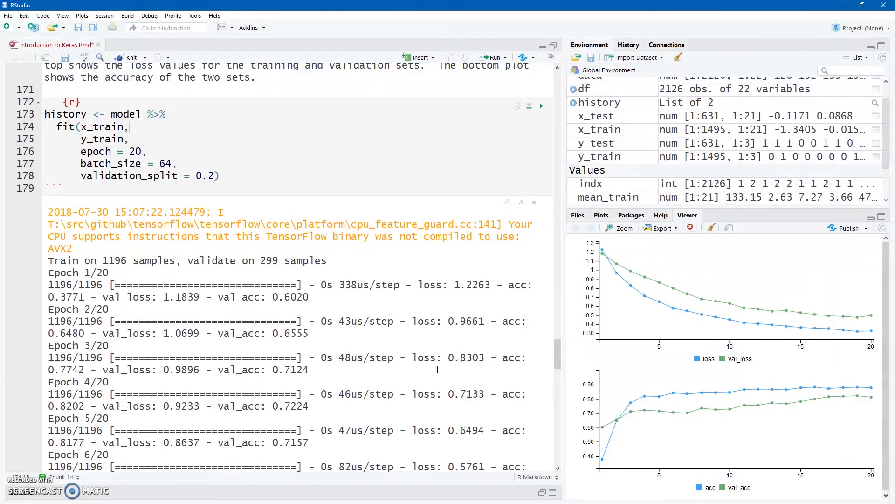
- Run plot(history) to draw training and validation loss and accuracy across 20 epochs
scroll("down", 3)
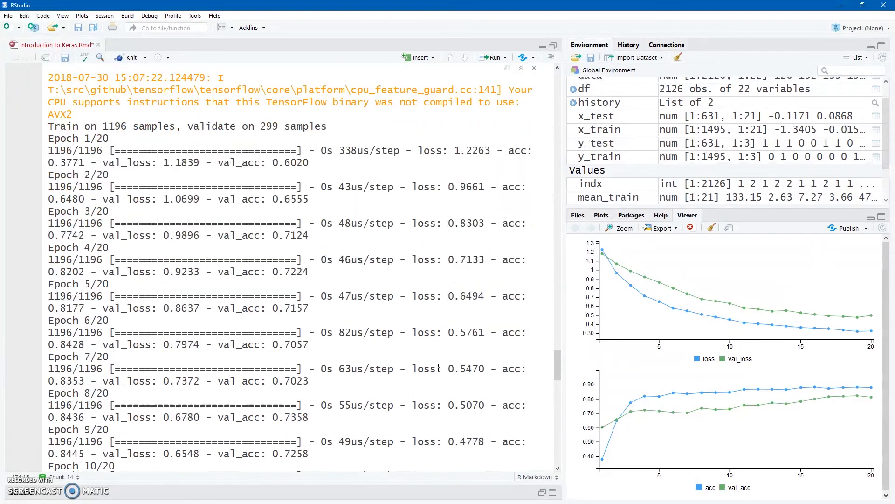
scroll("down", 3)
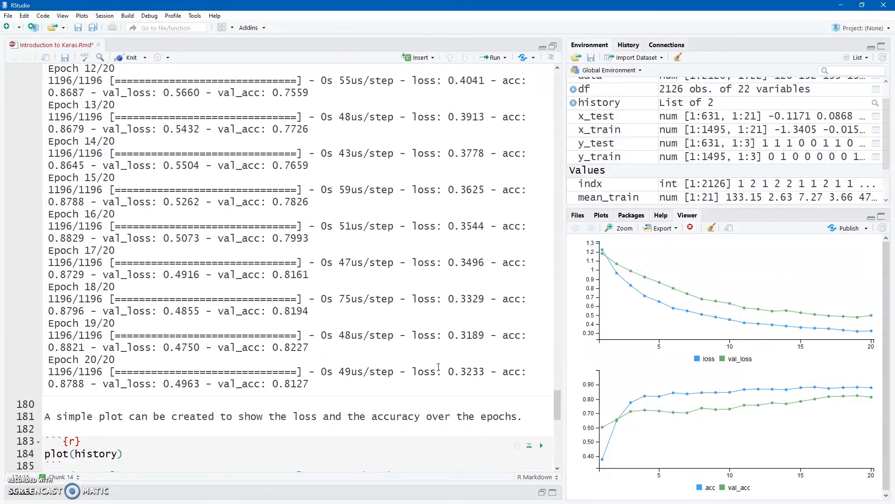
scroll("down", 3)
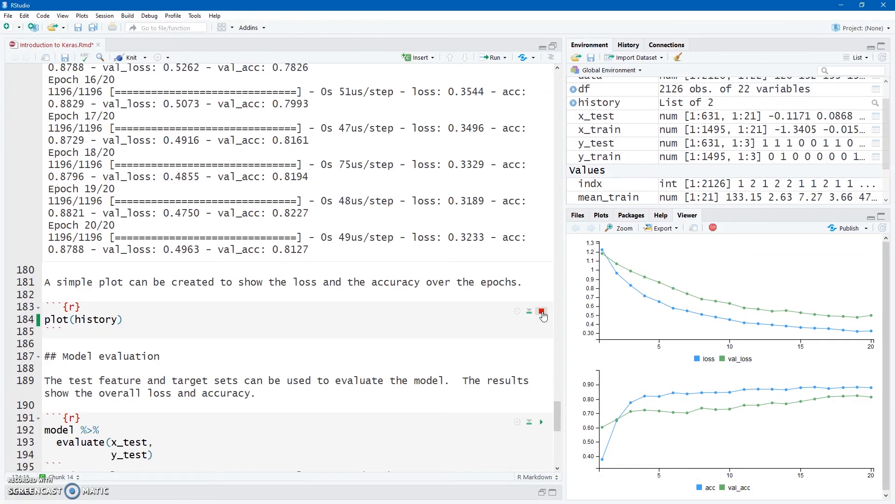
left_click(541, 311)
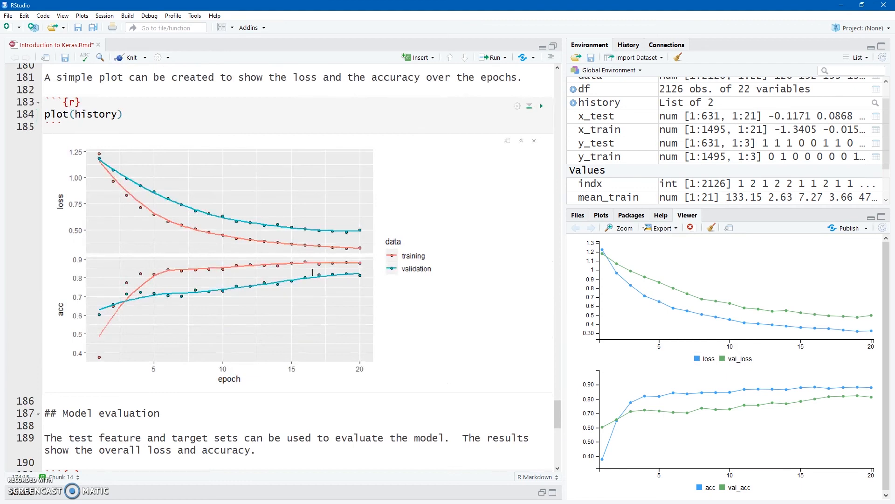
- Run evaluate(x_test, y_test), returning test loss 0.3349 and accuracy 0.889
scroll("down", 3)
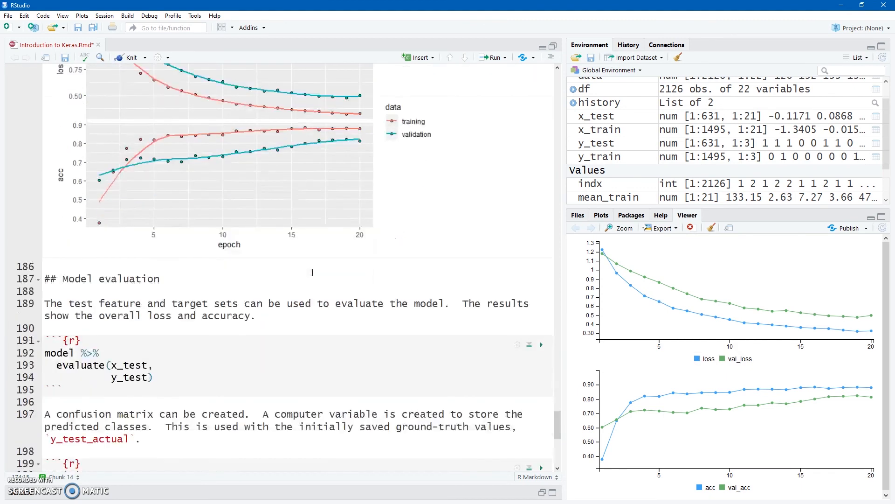
scroll("down", 3)
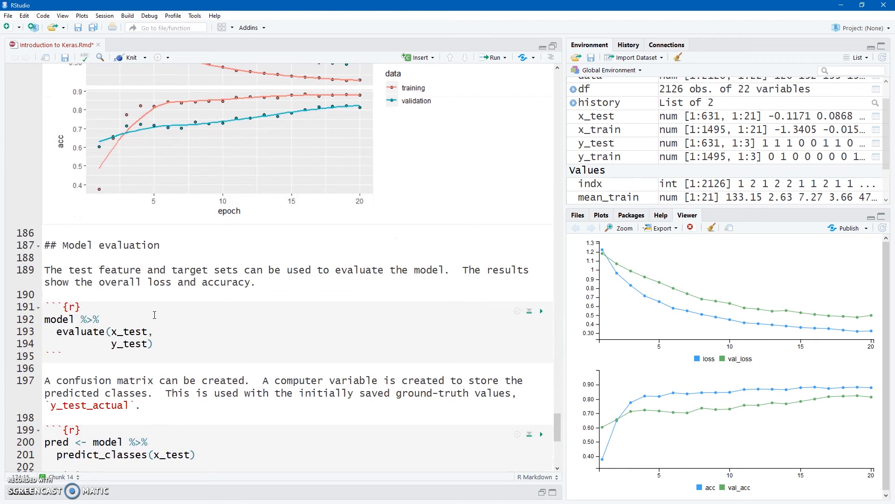
mouse_move(79, 331)
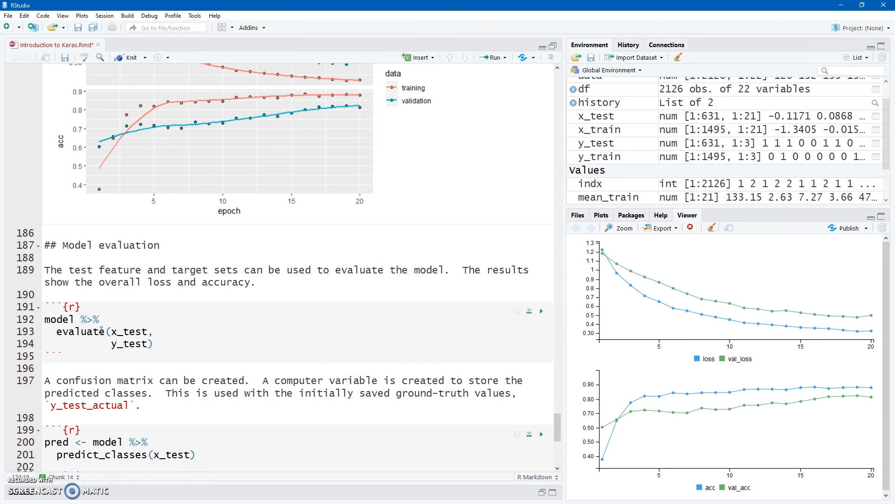
mouse_move(117, 335)
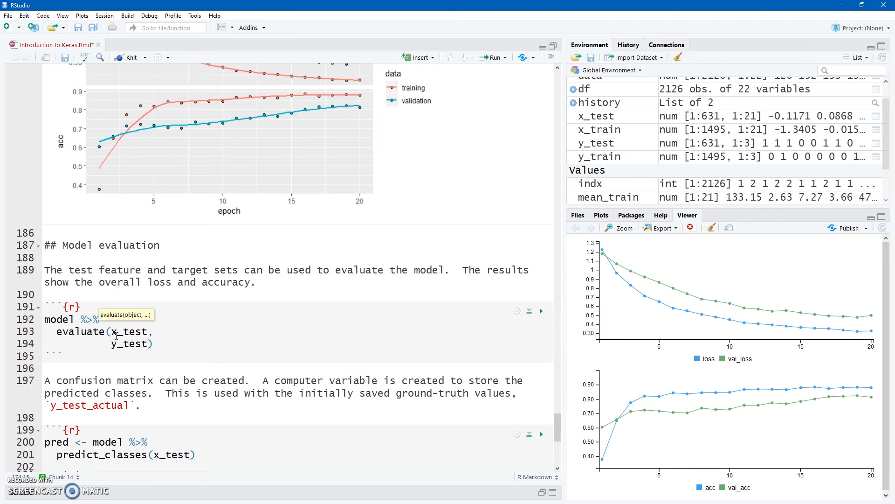
left_click(541, 310)
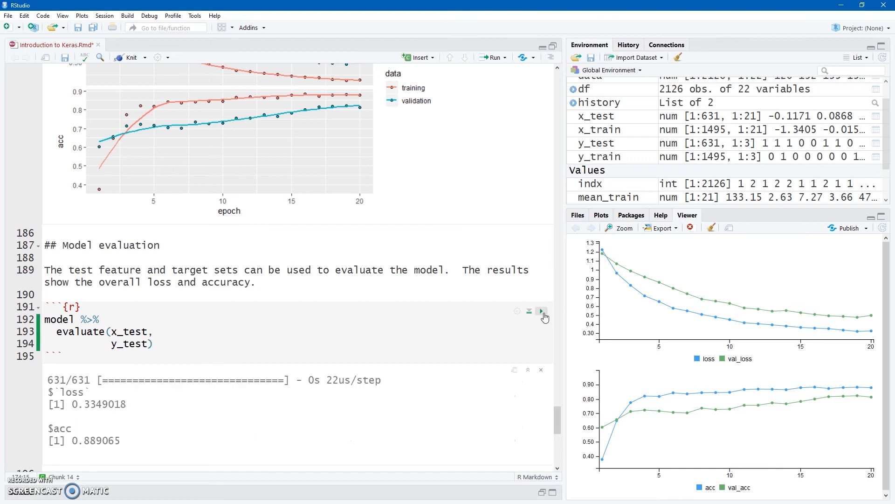
scroll("down", 3)
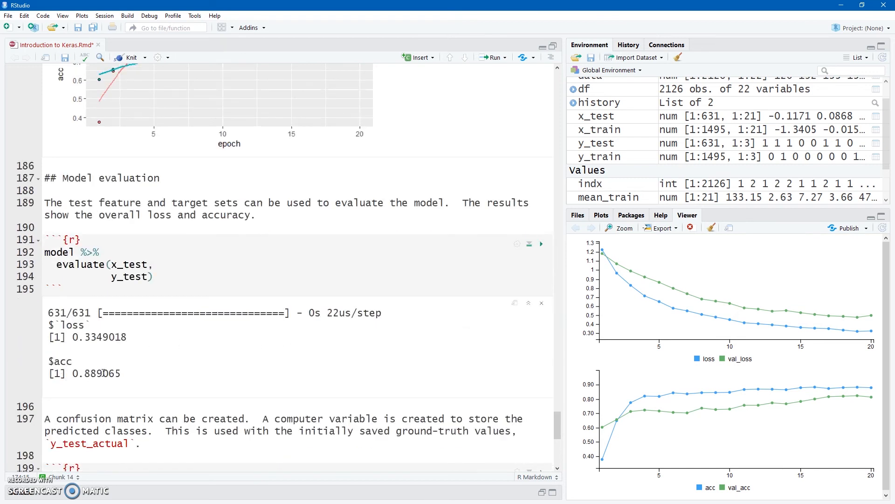
scroll("down", 3)
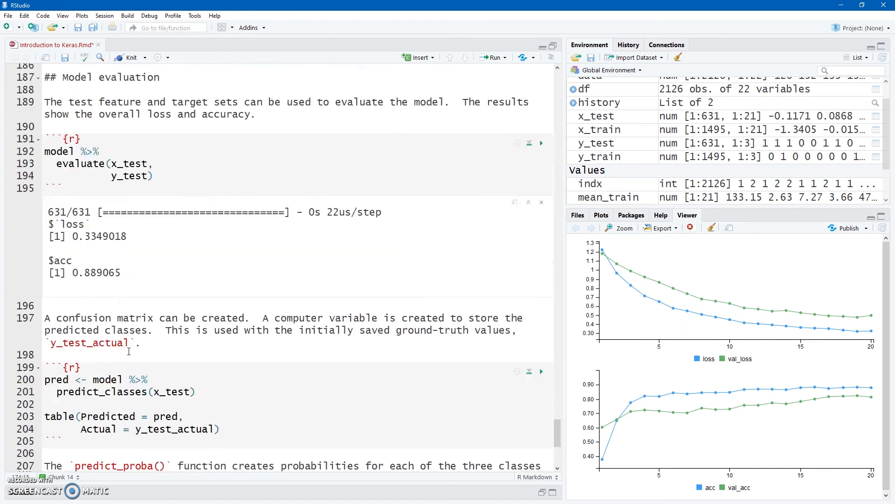
- Build the pred vs y_test_actual confusion matrix (461, 63, 37 correct) and highlight y_test_actual
scroll("down", 3)
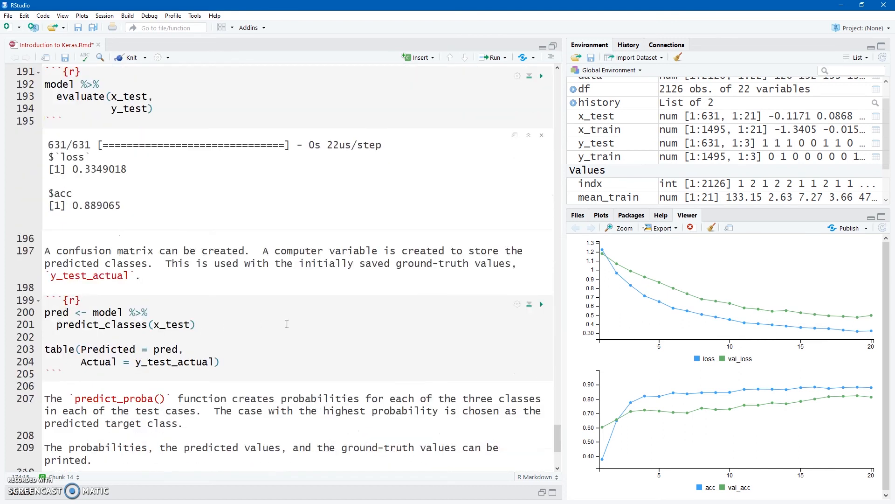
mouse_move(540, 305)
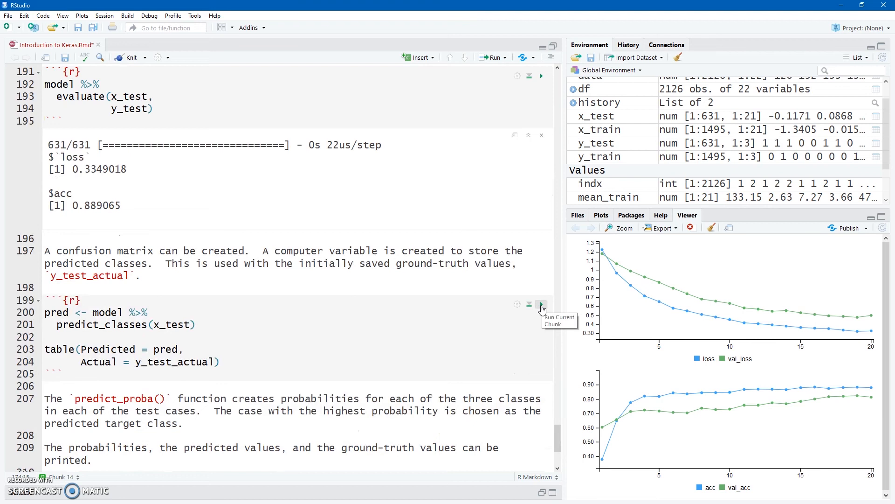
left_click(541, 315)
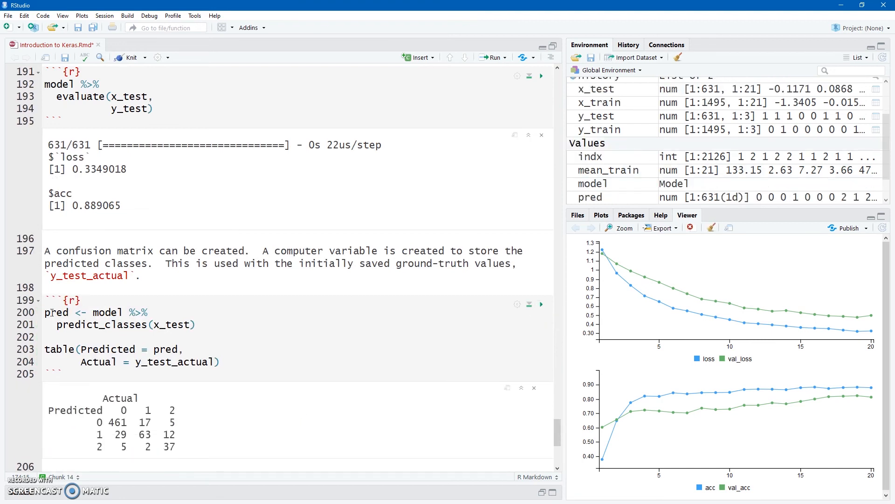
mouse_move(67, 328)
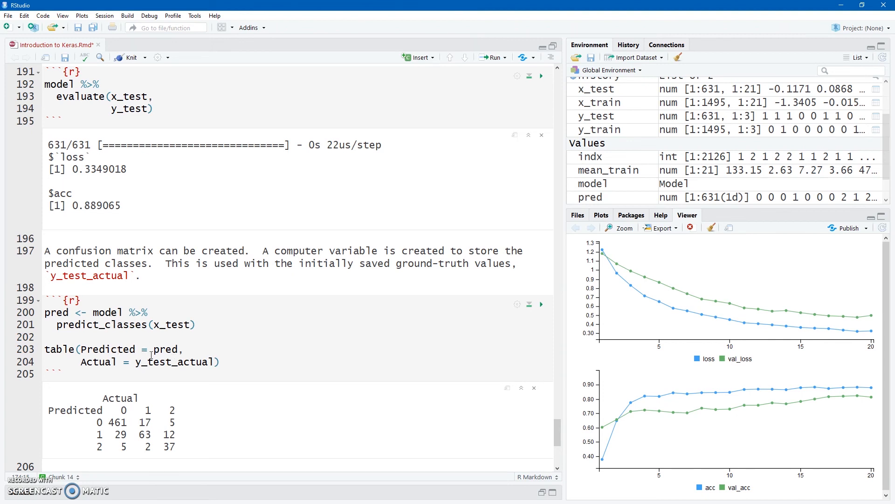
double_click(174, 361)
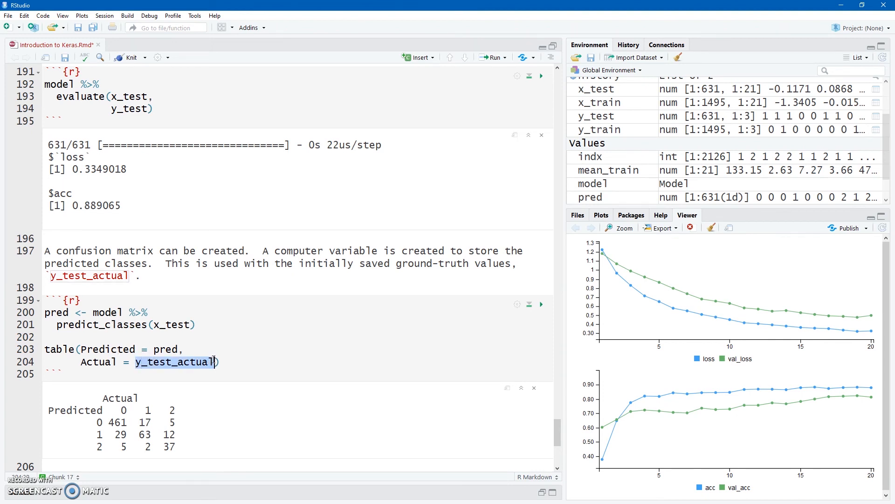
mouse_move(185, 354)
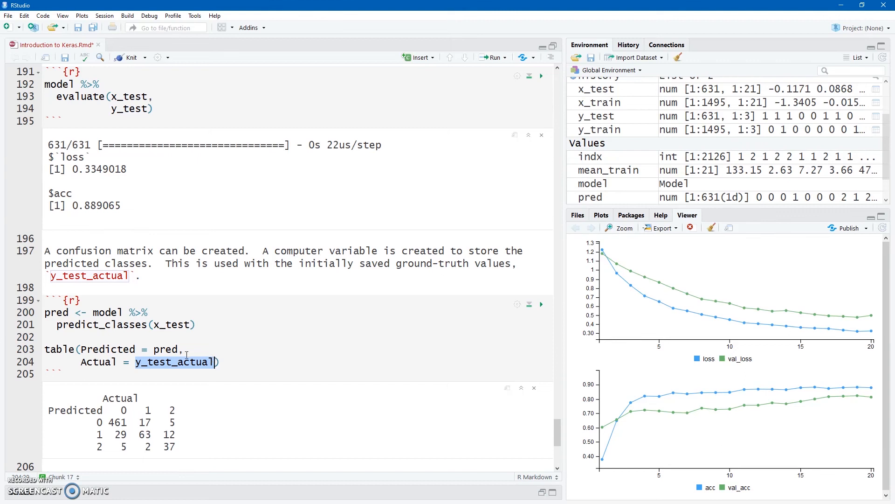
left_click(184, 348)
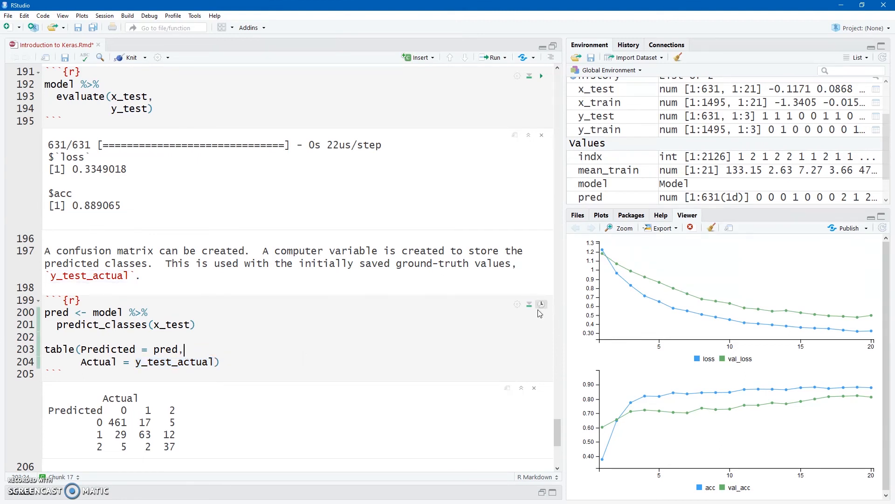
scroll("down", 3)
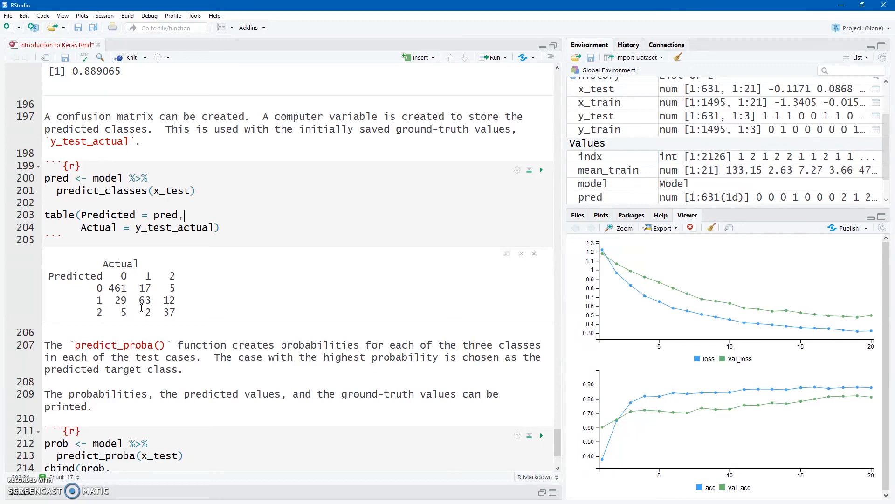
- Run the predict_proba chunk to print class probabilities beside pred and y_test_actual, then inspect the first case
scroll("down", 3)
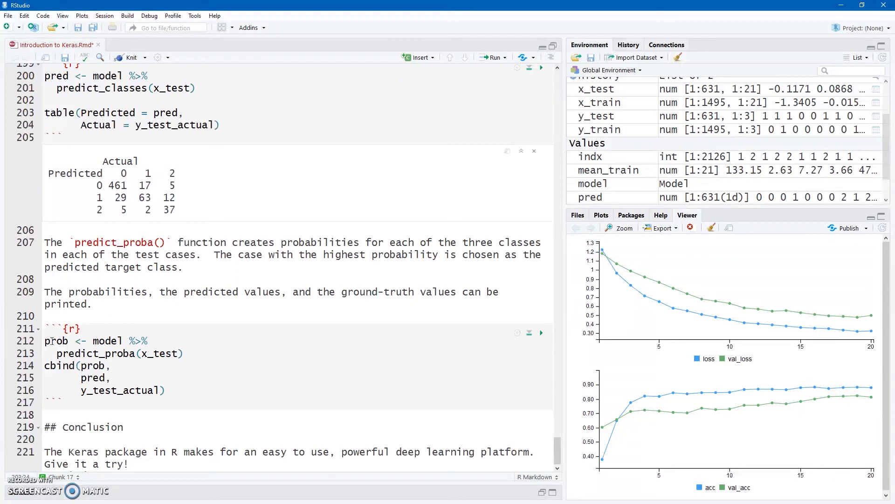
mouse_move(479, 353)
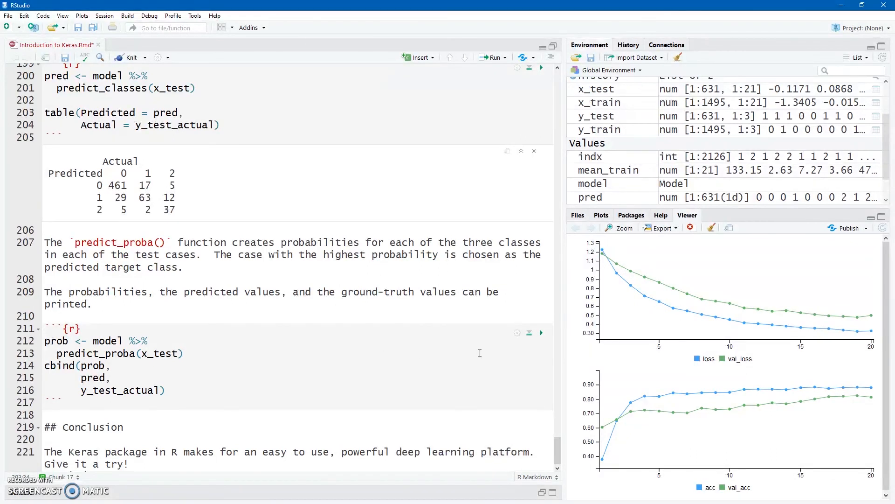
left_click(541, 332)
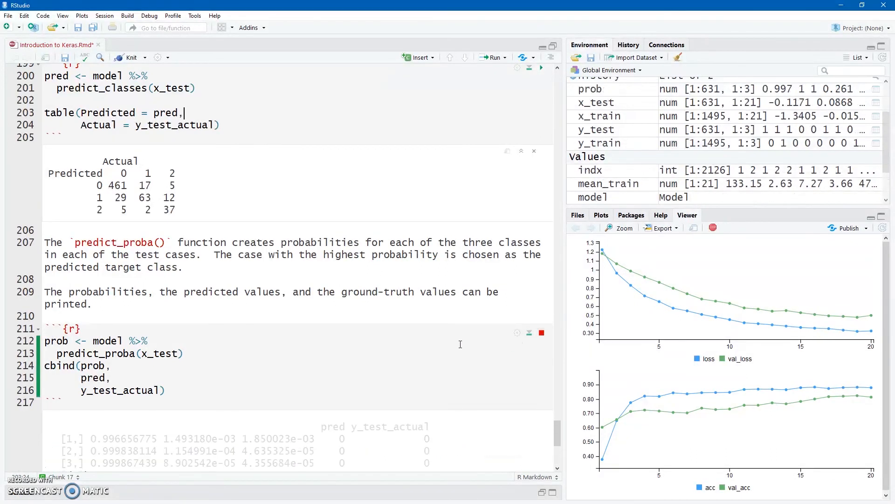
scroll("down", 3)
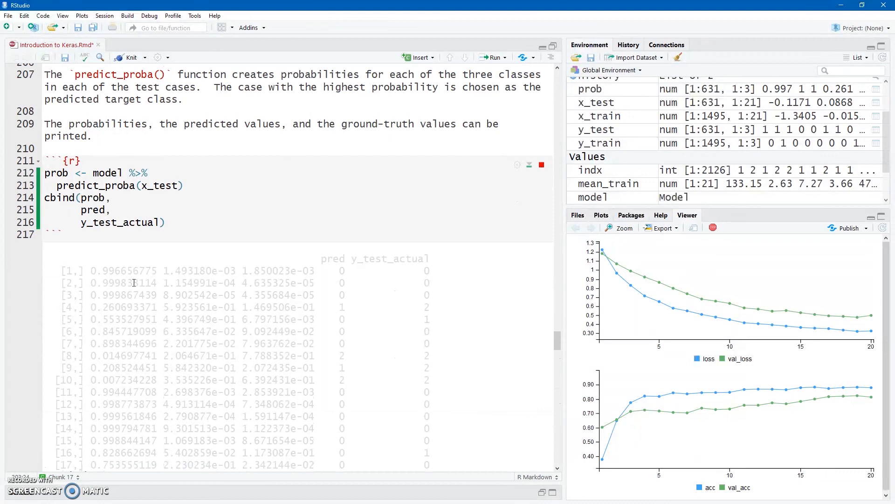
left_click(541, 107)
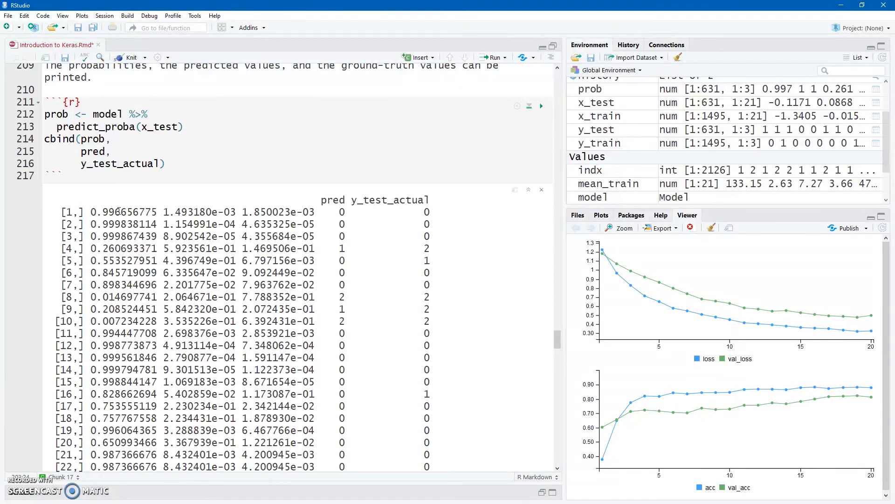
mouse_move(290, 200)
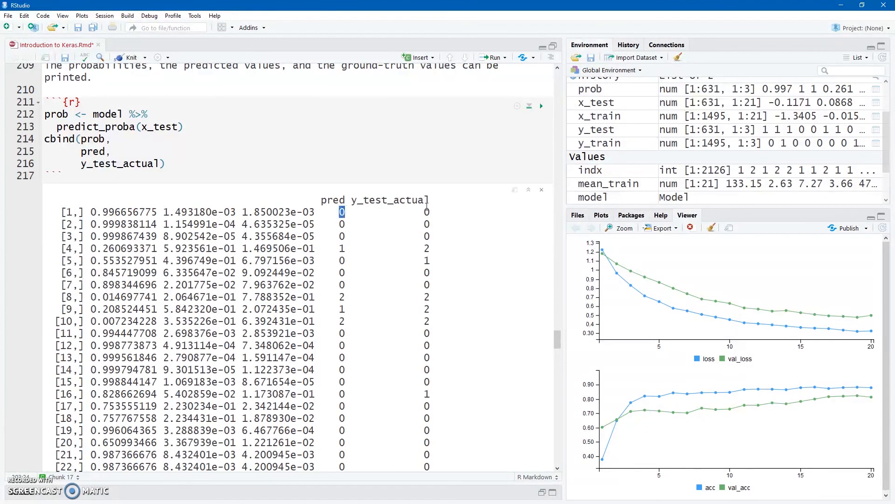
left_click(426, 211)
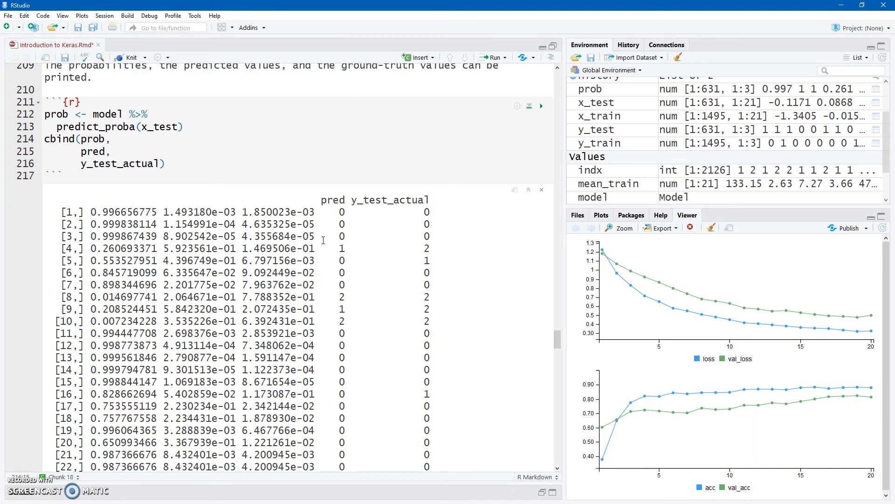
mouse_move(344, 261)
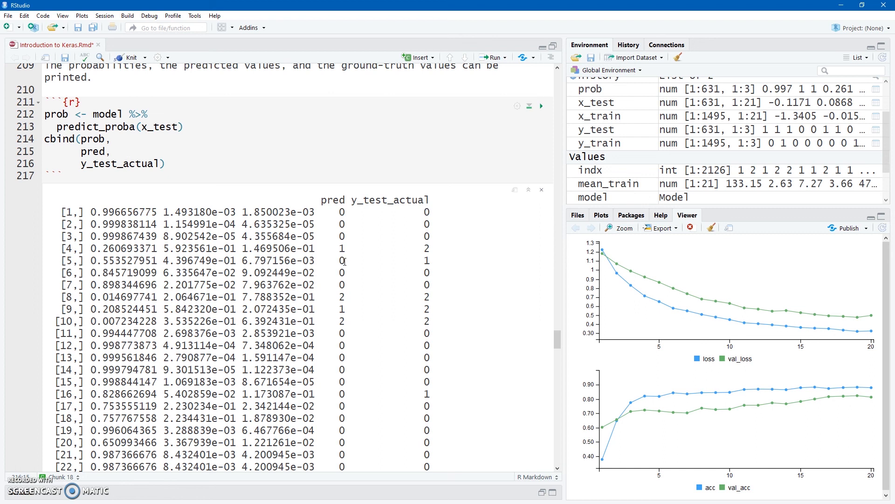